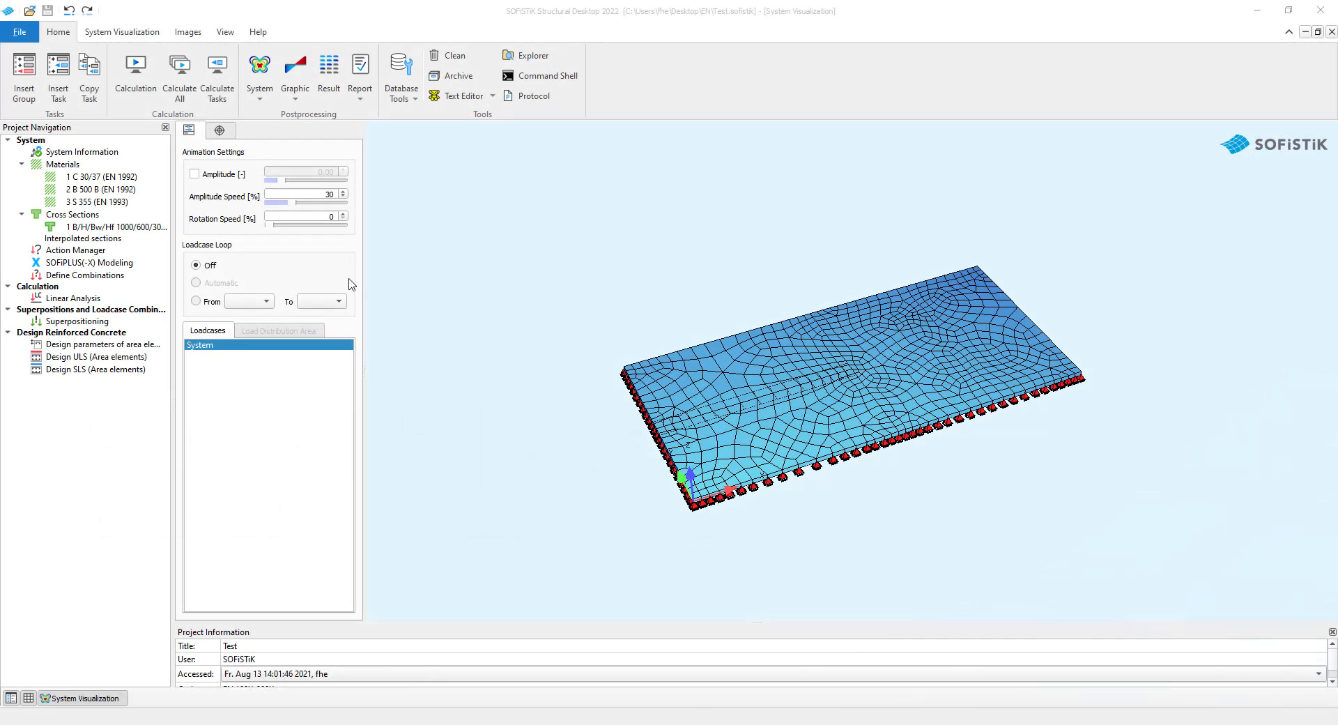
Set Linear Analysis load case selection to manual with only load cases 2 and 3 included
{"action": "left_click", "coordinate": [74, 298]}
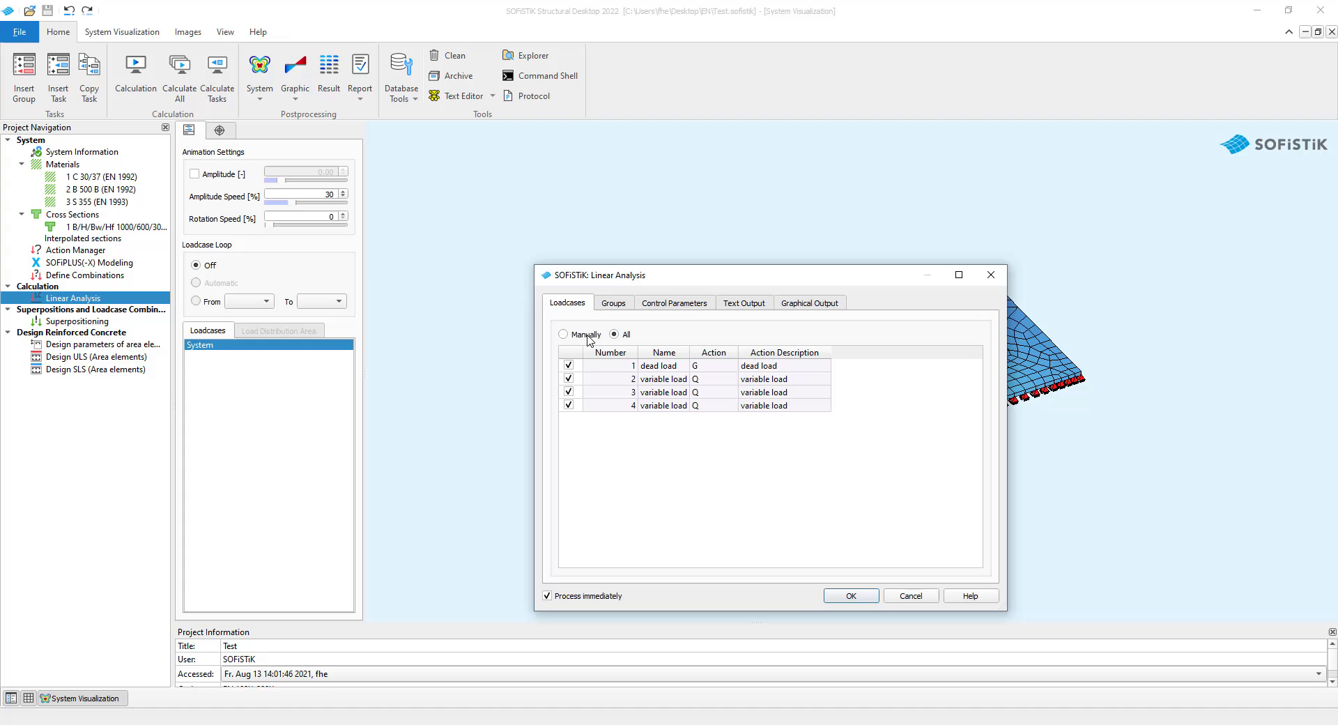
{"action": "left_click", "coordinate": [564, 333]}
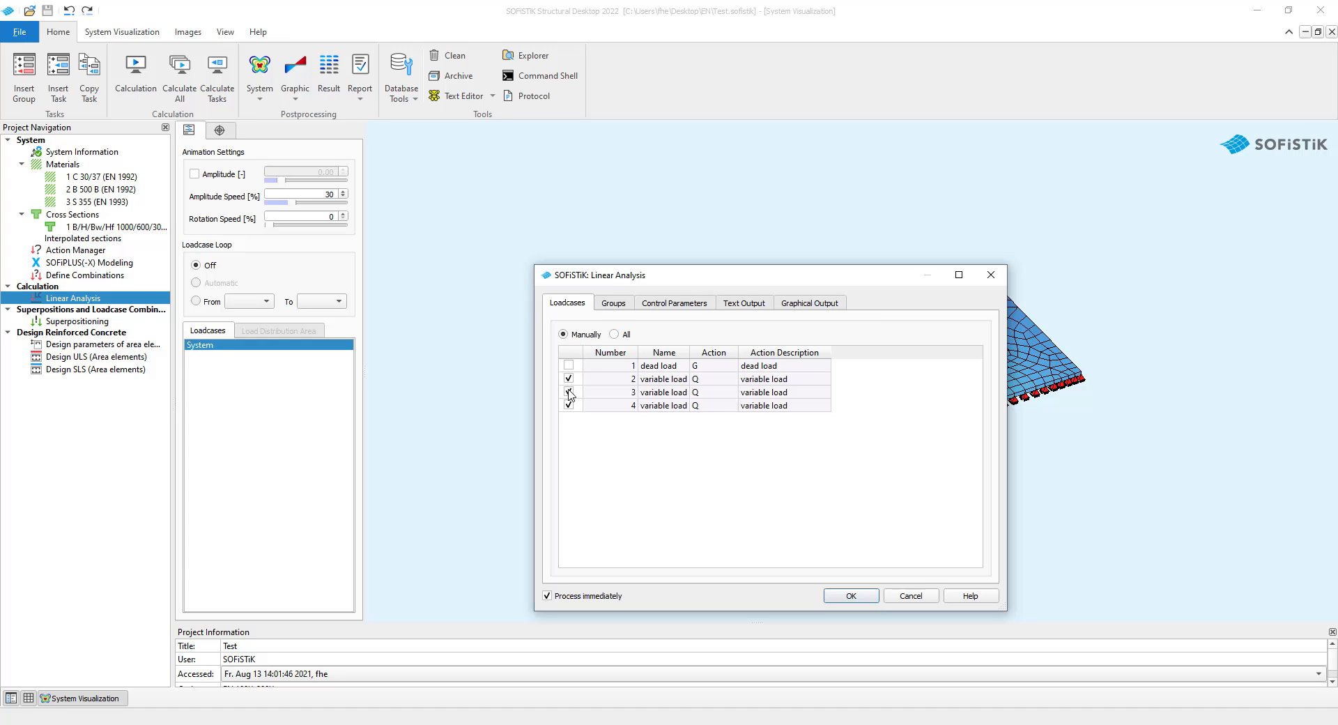
{"action": "left_click", "coordinate": [568, 404]}
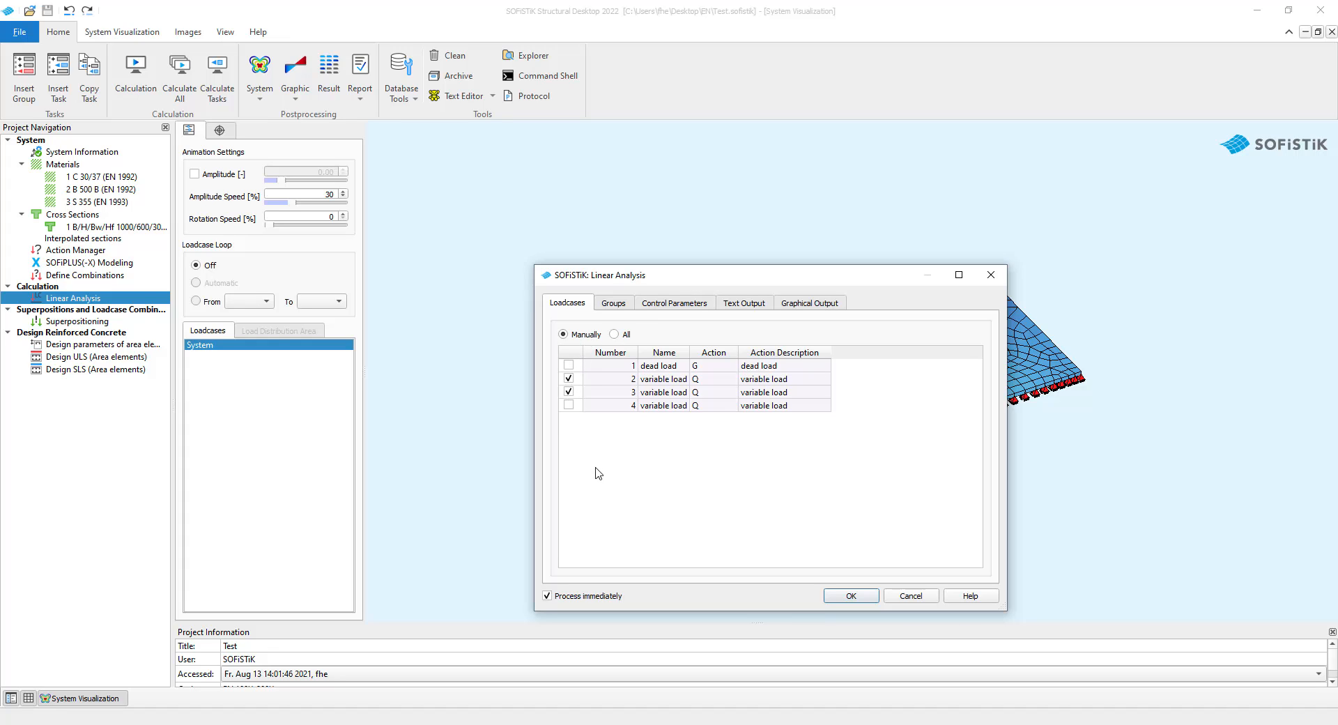
Set group selection to manual with groups 0, 1 and 2 included and group 3 excluded
{"action": "left_click", "coordinate": [613, 303]}
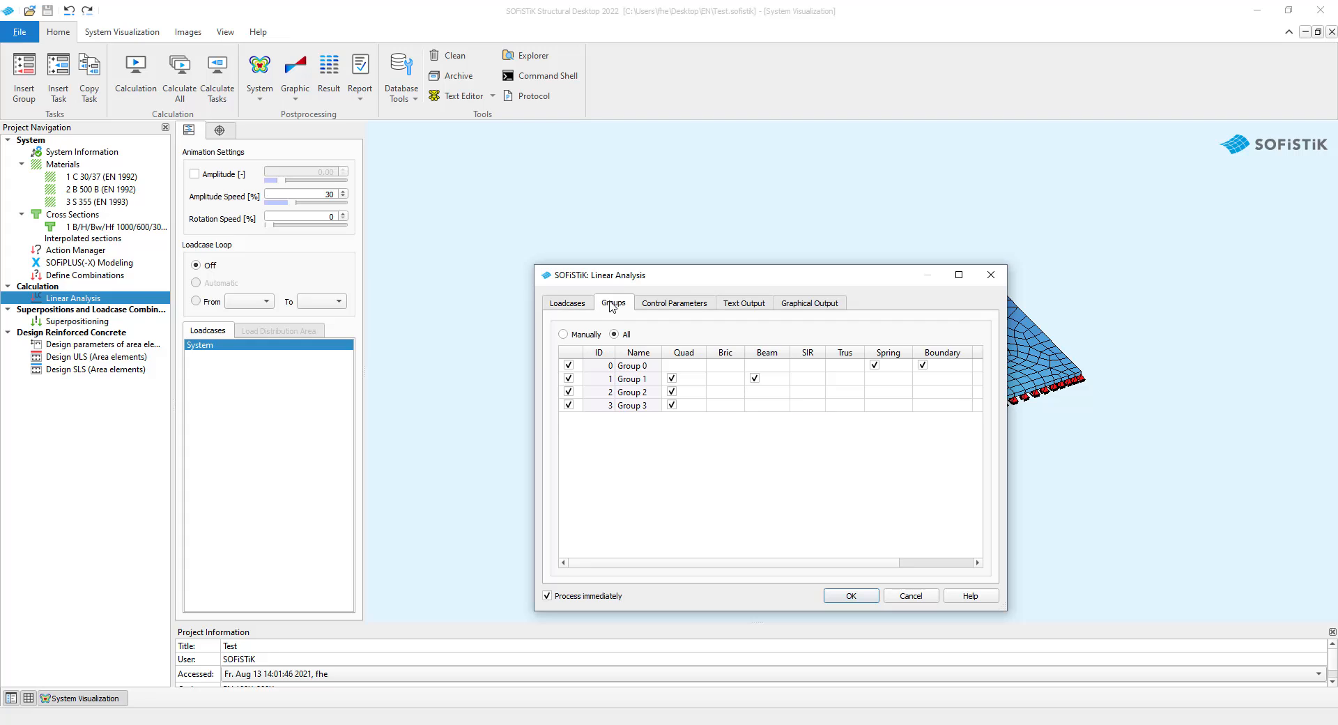
{"action": "left_click", "coordinate": [563, 333]}
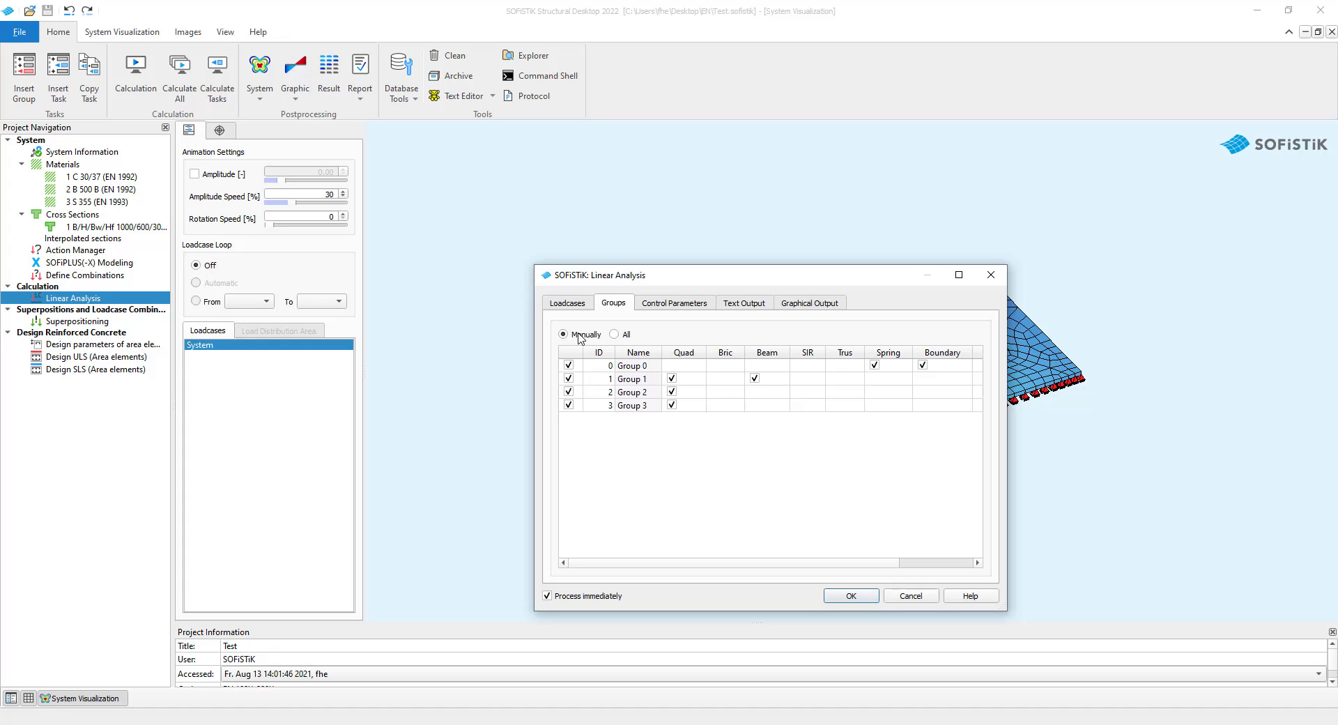
{"action": "left_click", "coordinate": [569, 404]}
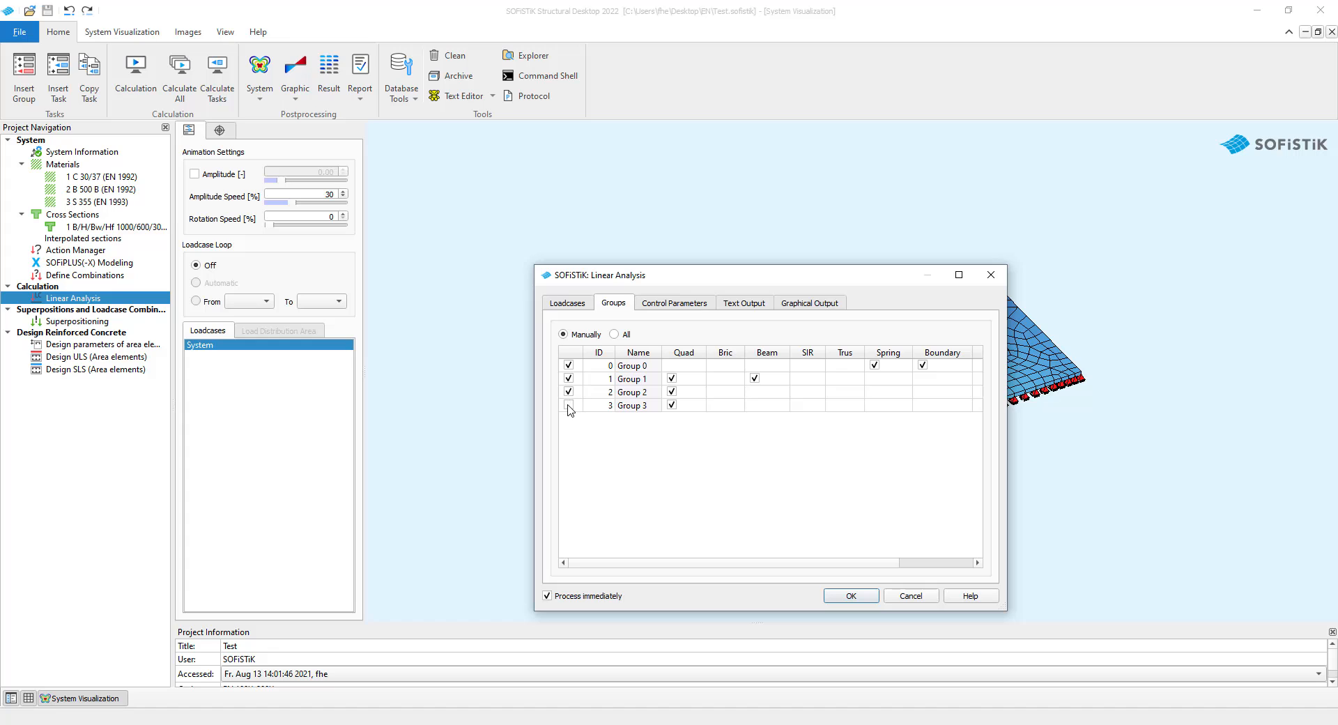
{"action": "left_click", "coordinate": [568, 404]}
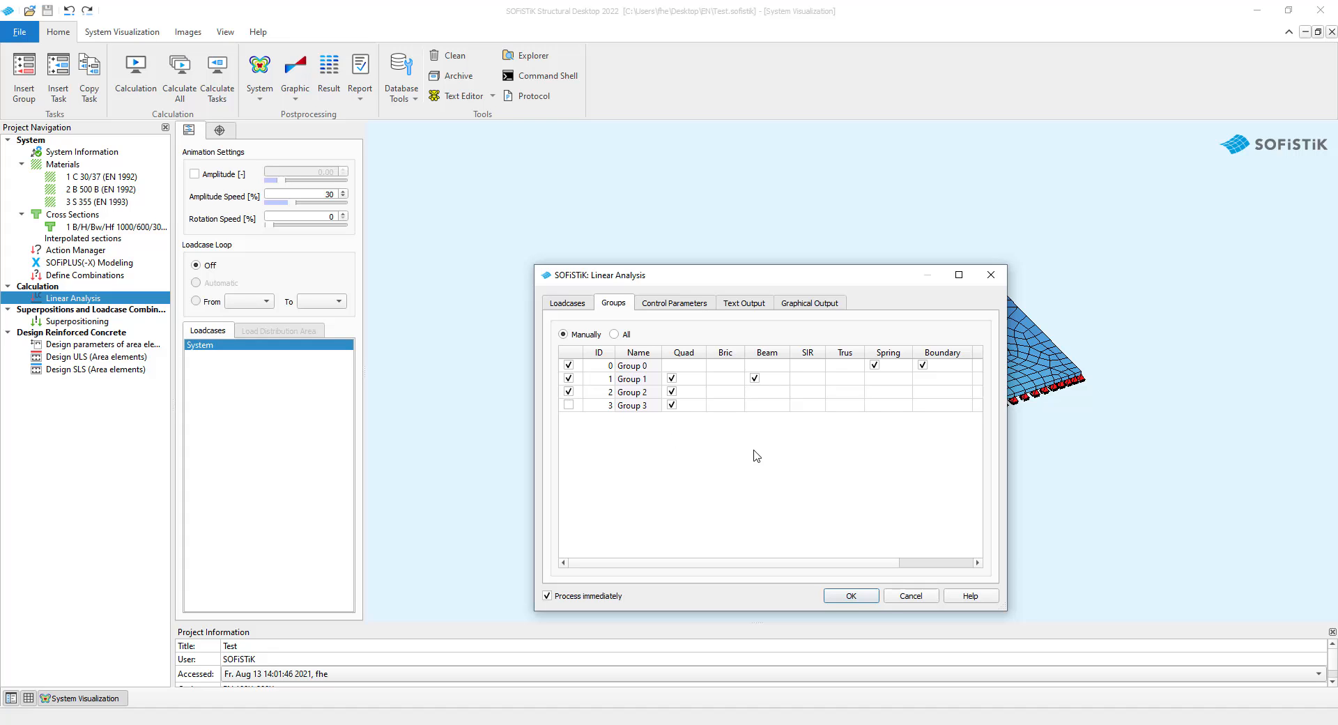
Run the linear analysis and return to the slab model view with load cases 2 and 3
{"action": "left_click", "coordinate": [850, 595]}
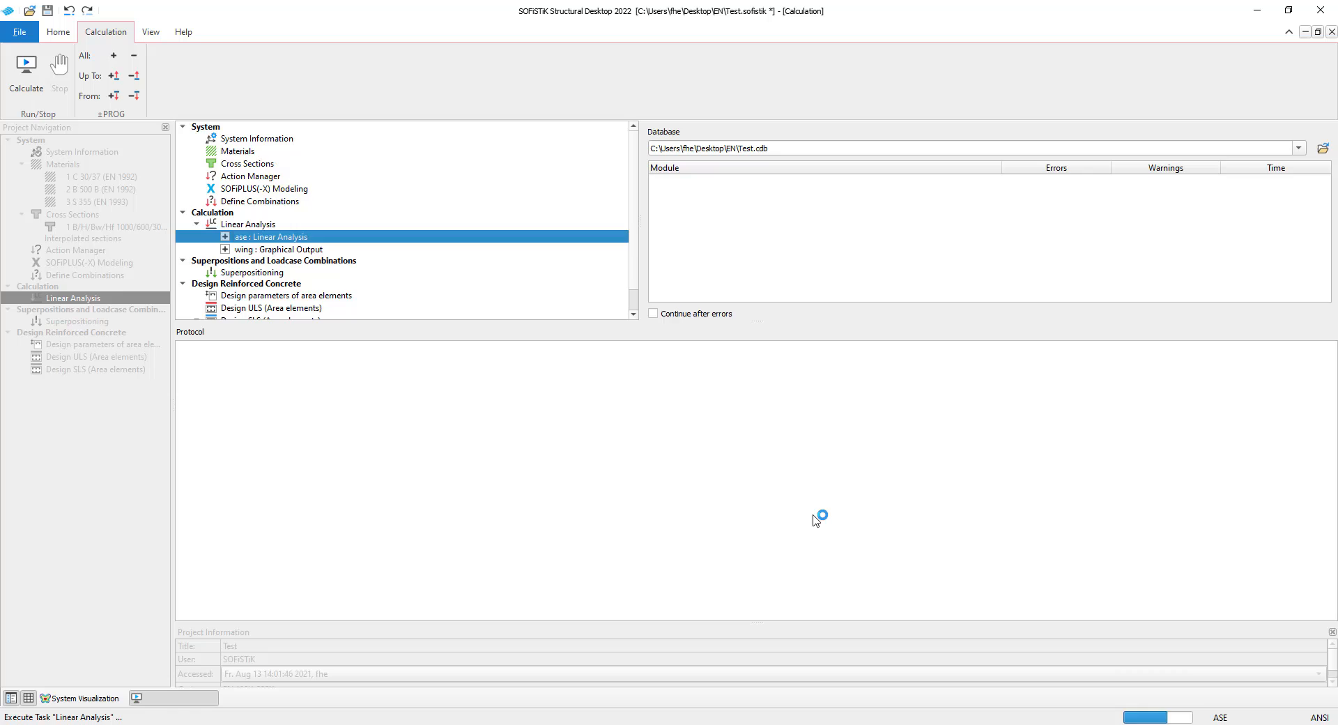
{"action": "left_click", "coordinate": [25, 73]}
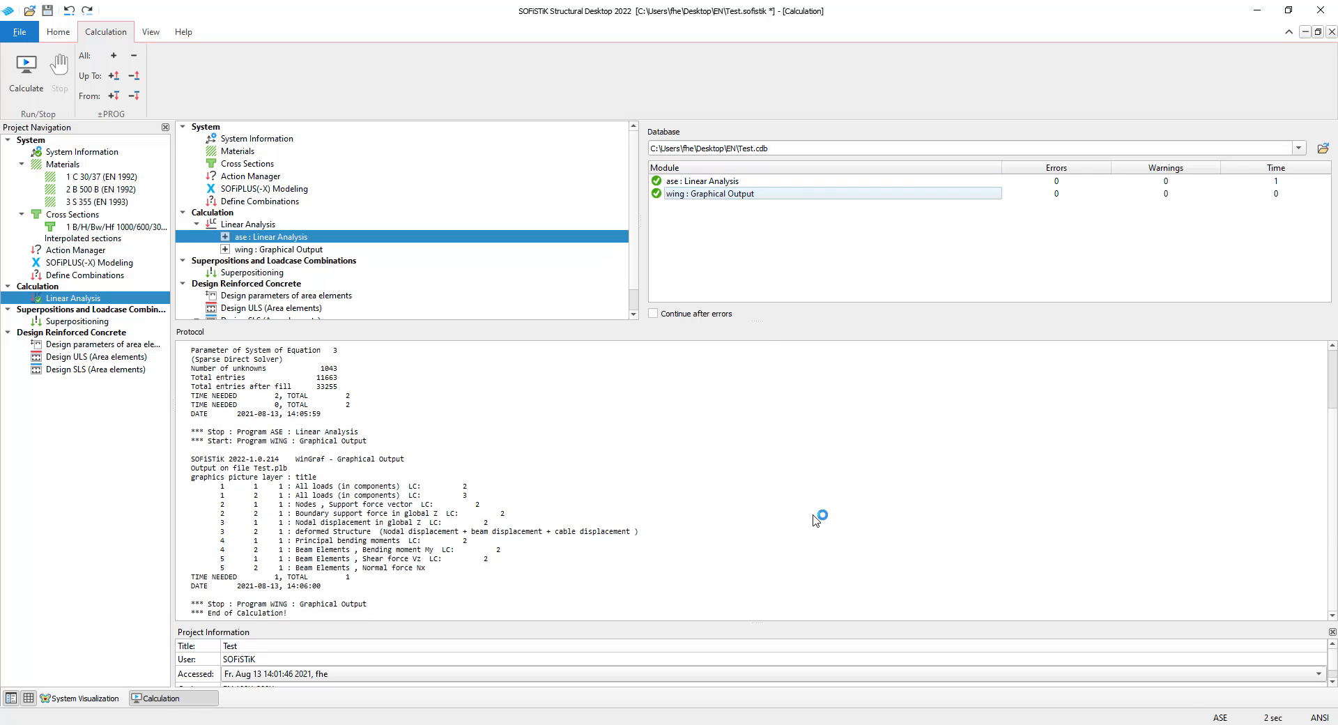
{"action": "left_click", "coordinate": [81, 698]}
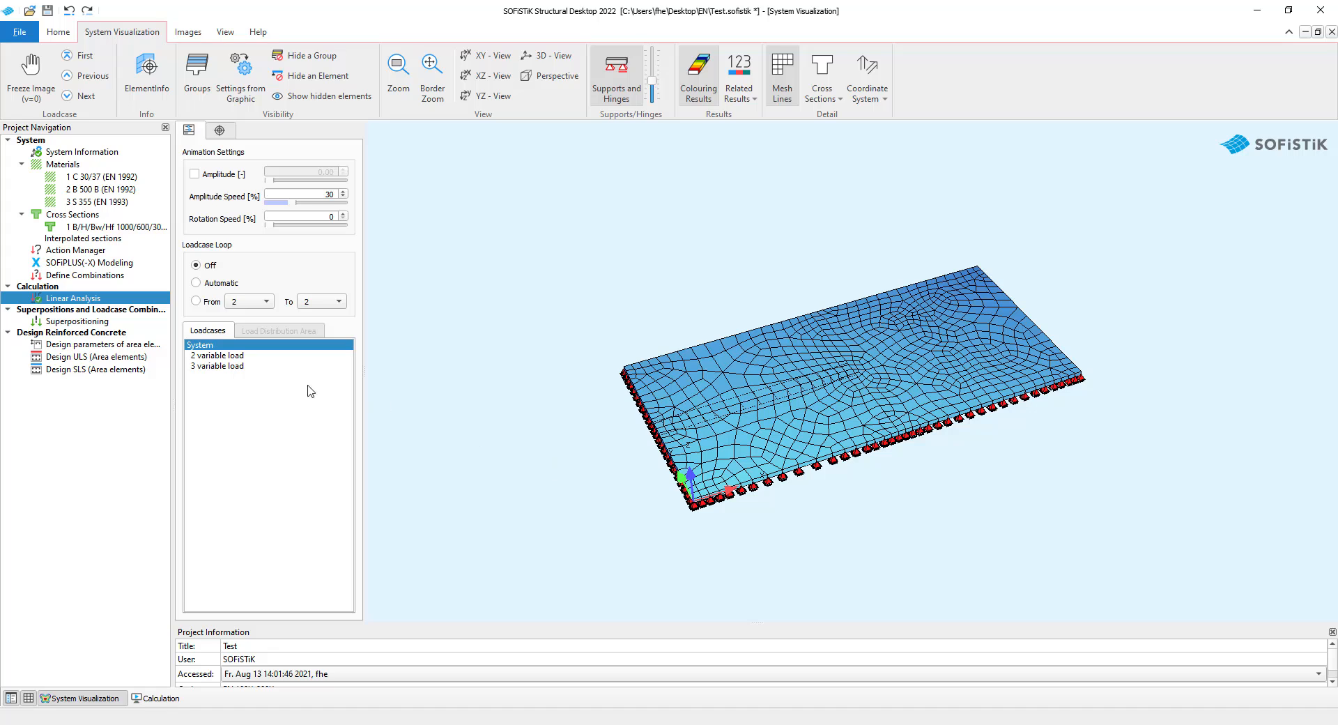
{"action": "left_click", "coordinate": [217, 355]}
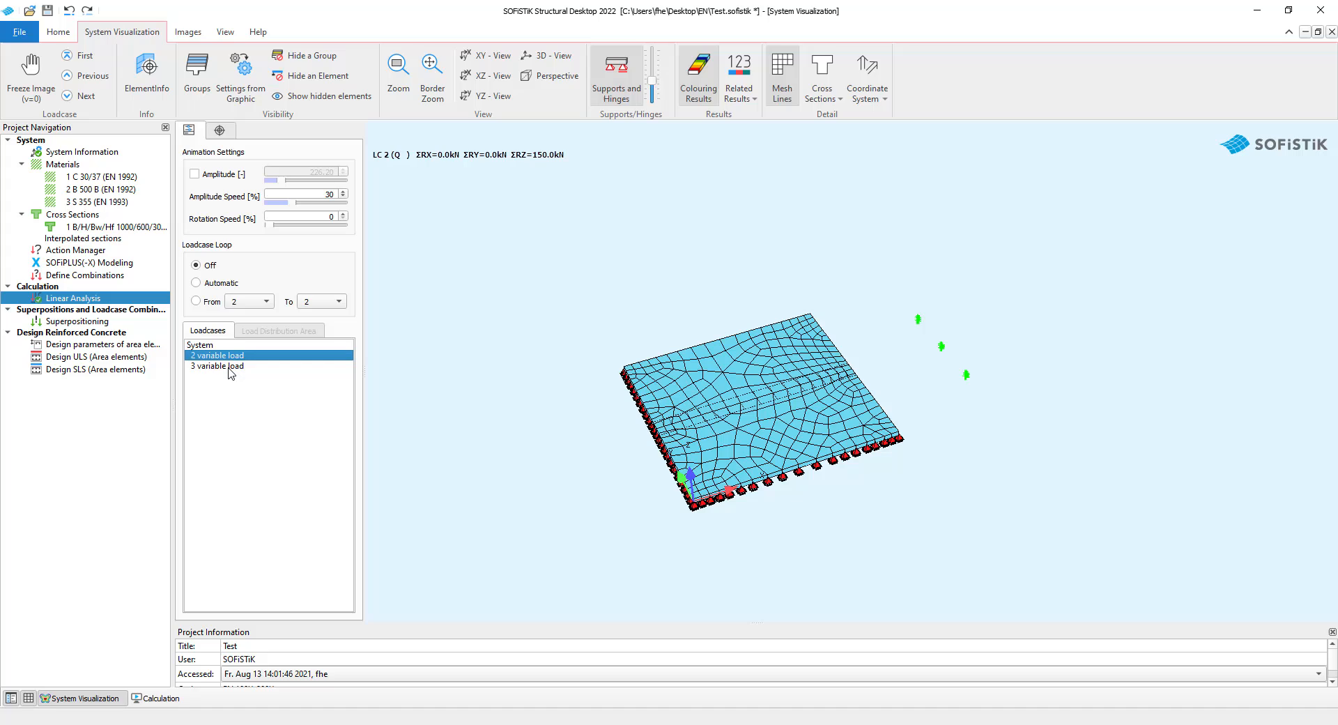
{"action": "left_click", "coordinate": [217, 365]}
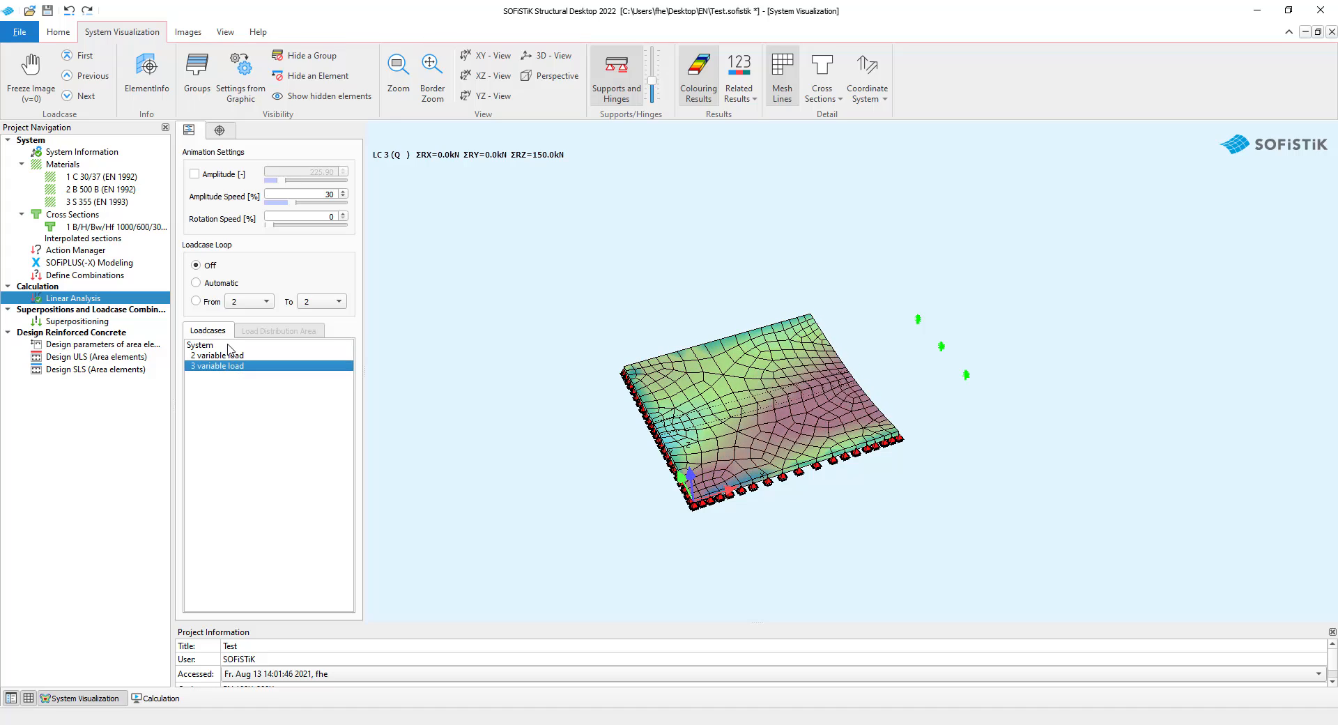
{"action": "left_click", "coordinate": [201, 344]}
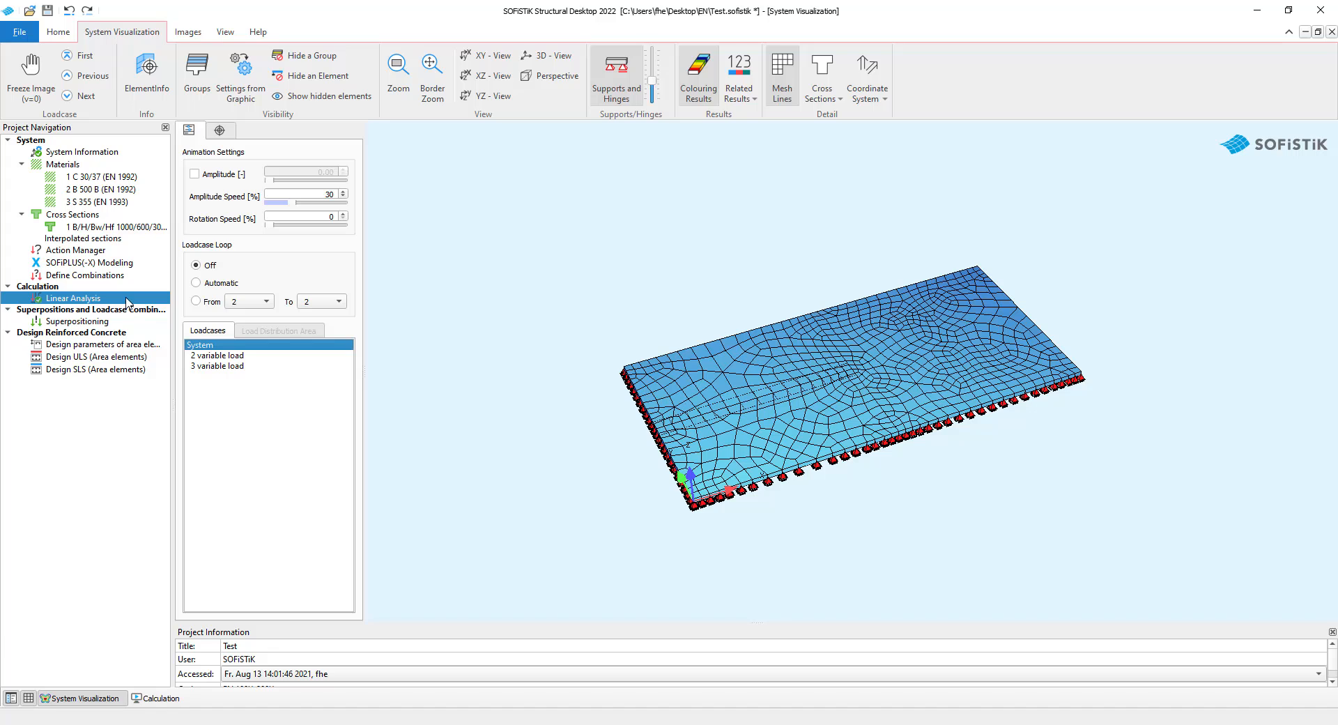
Insert a second Linear Analysis task under Calculation via Insert Task
{"action": "right_click", "coordinate": [74, 298]}
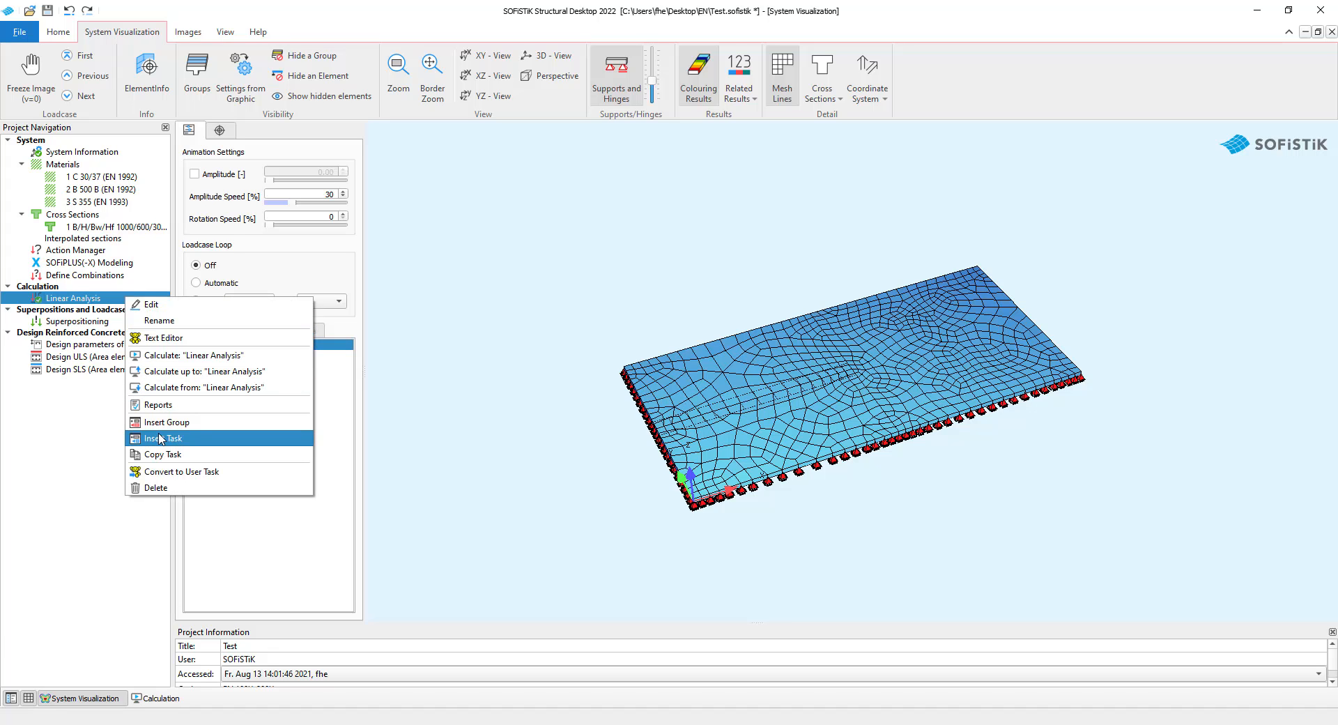
{"action": "left_click", "coordinate": [166, 438]}
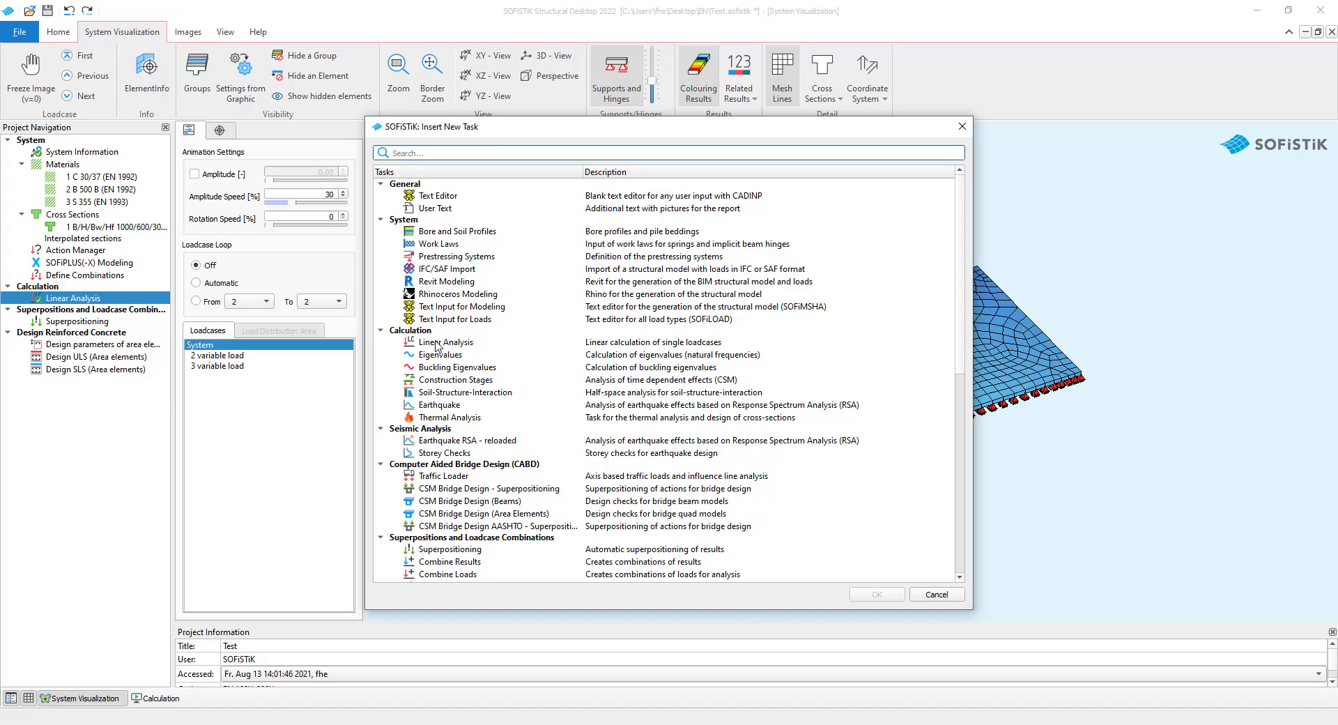
{"action": "left_click", "coordinate": [445, 343]}
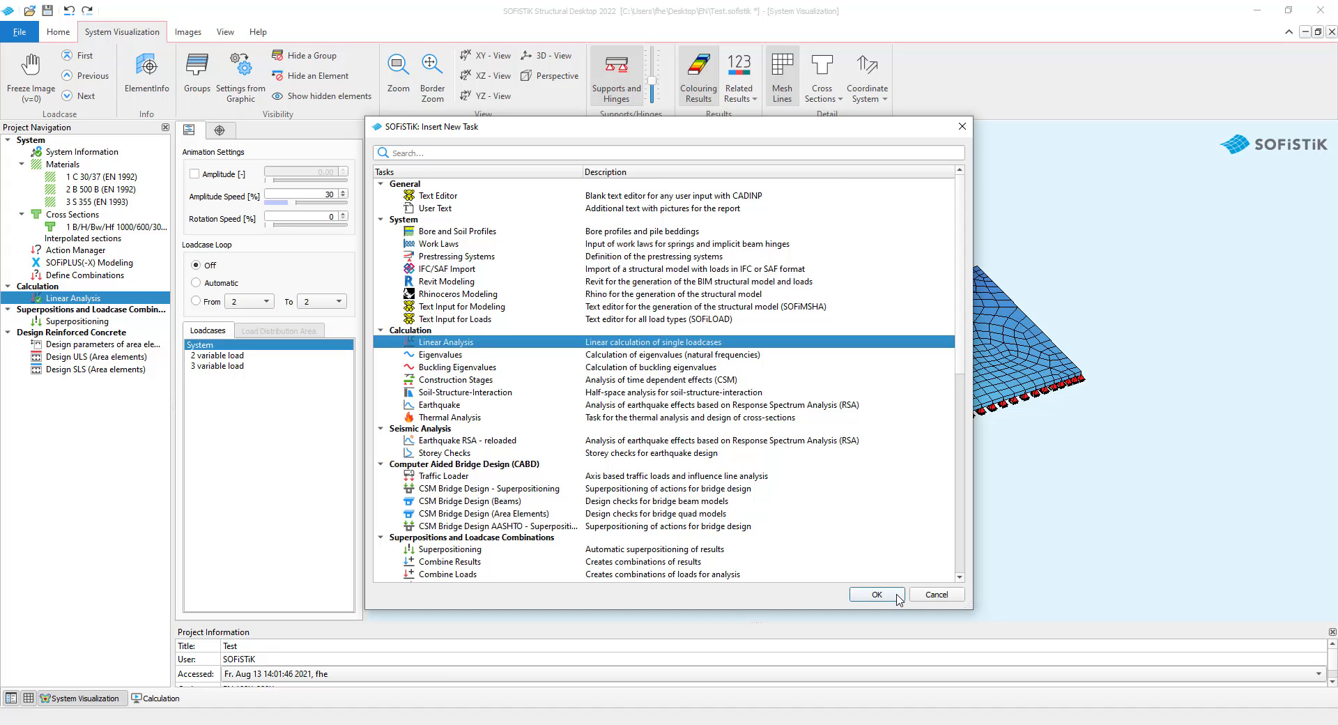
{"action": "left_click", "coordinate": [874, 594]}
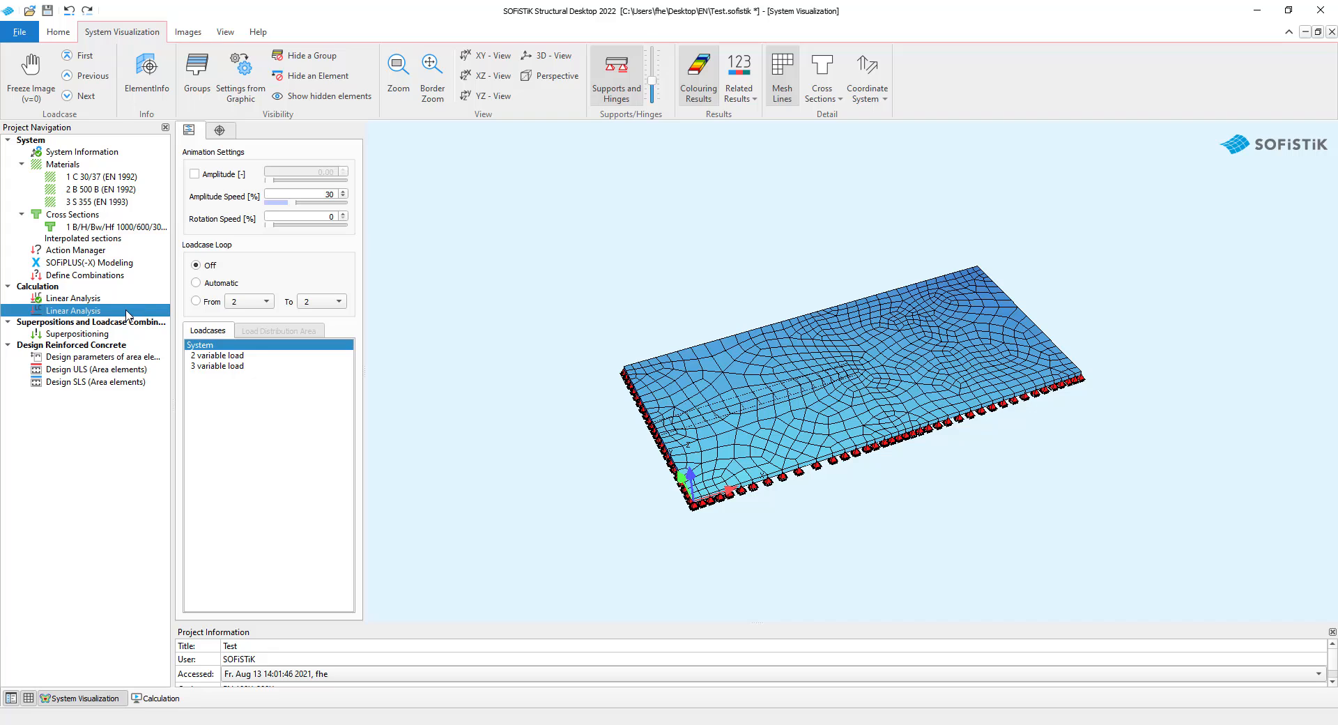
Run the second Linear Analysis task with all load cases and all groups
{"action": "double_click", "coordinate": [75, 309]}
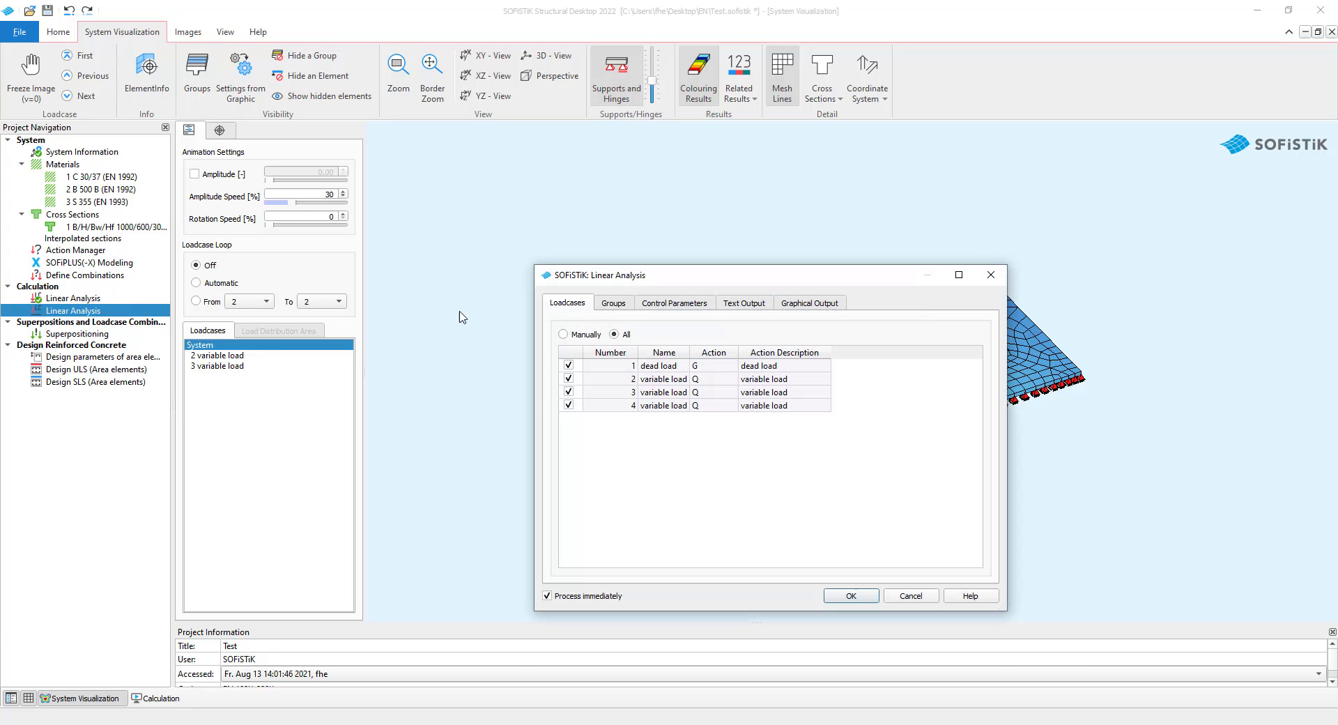
{"action": "left_click", "coordinate": [614, 303]}
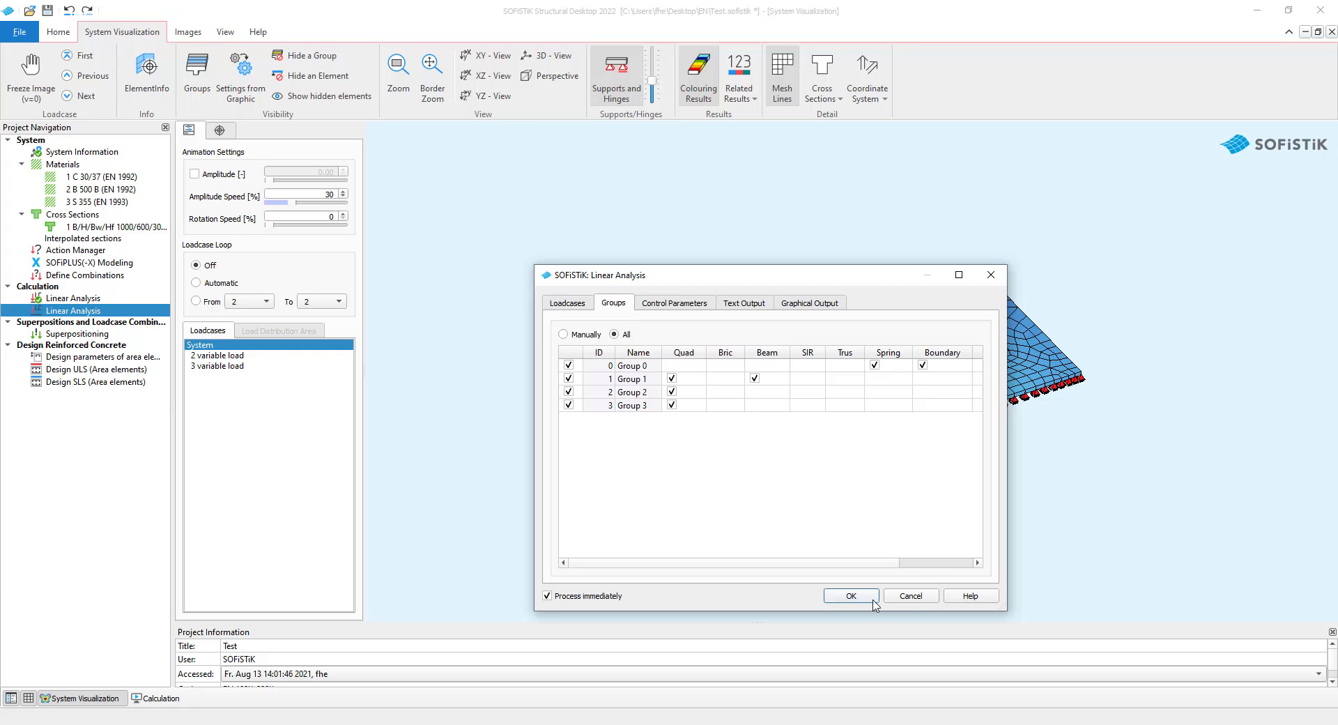
{"action": "left_click", "coordinate": [849, 595]}
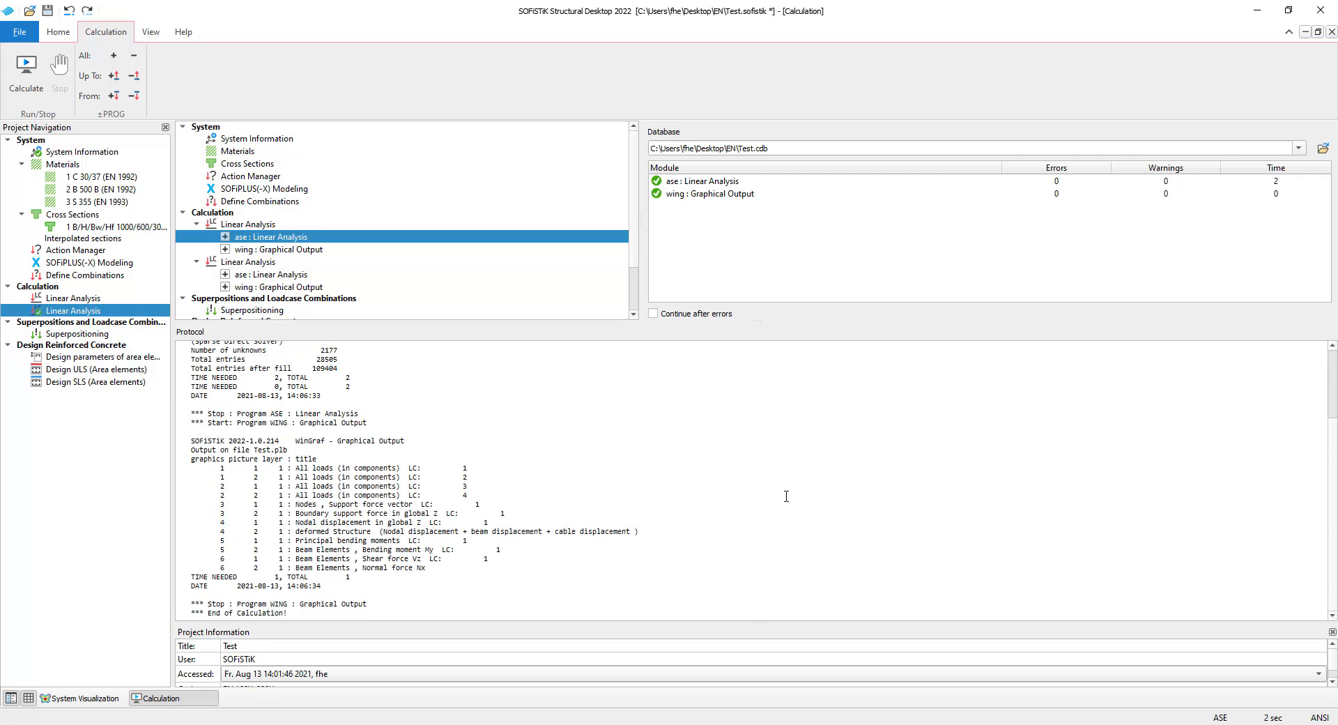
{"action": "mouse_move", "coordinate": [80, 697]}
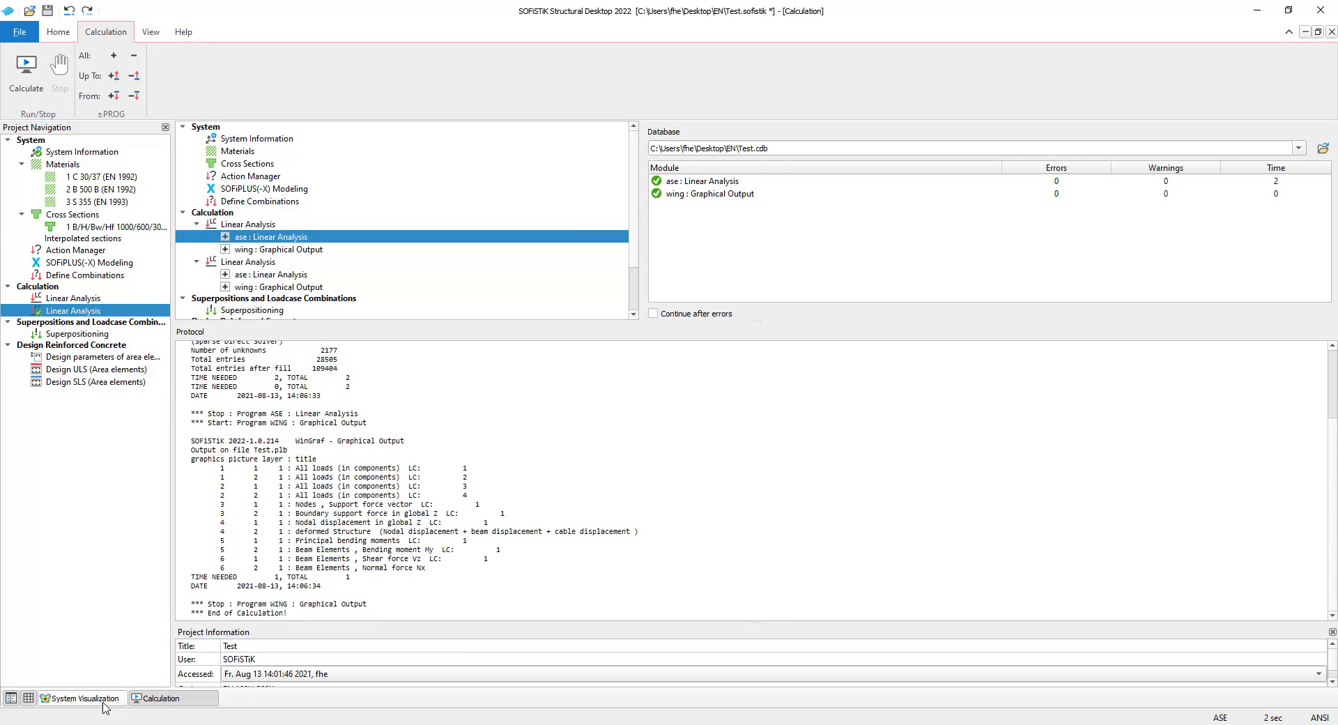
Display slab results for load cases 2, 3 and 4, then restore the undeformed system view
{"action": "left_click", "coordinate": [81, 697]}
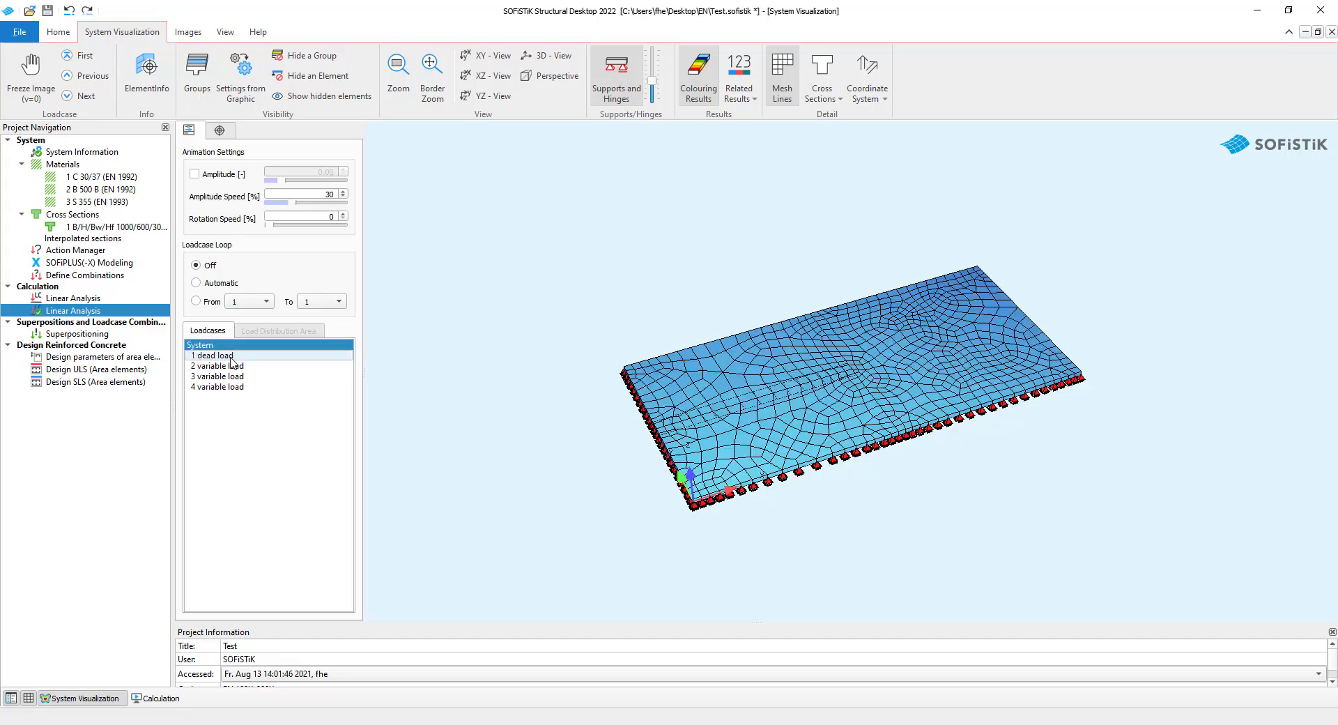
{"action": "left_click", "coordinate": [217, 365]}
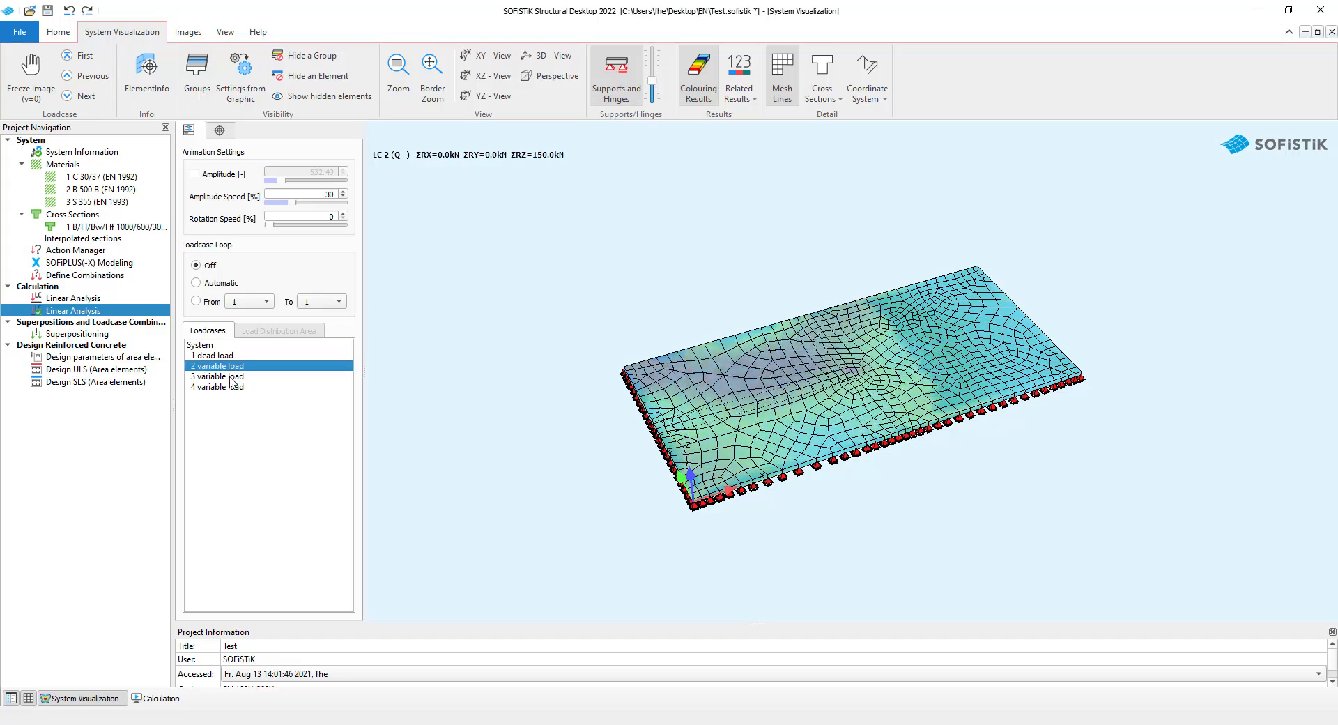
{"action": "left_click", "coordinate": [218, 375]}
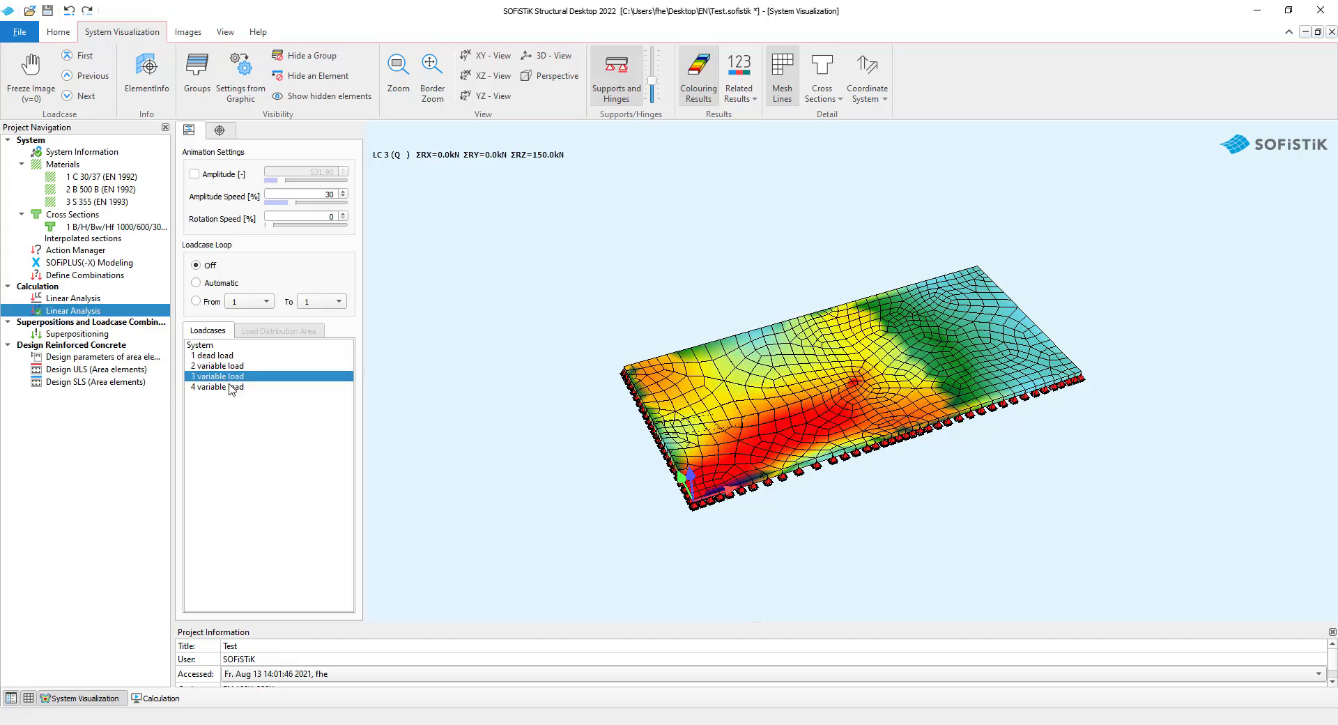
{"action": "left_click", "coordinate": [218, 386]}
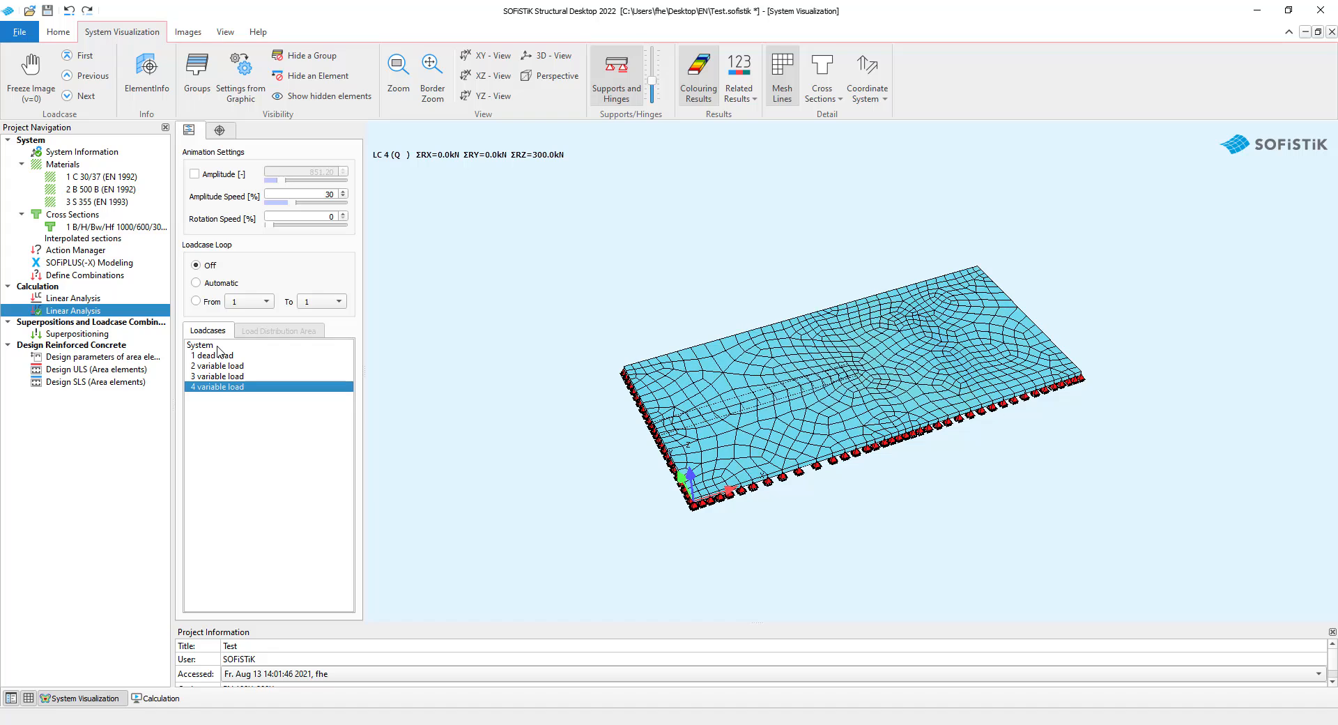
{"action": "left_click", "coordinate": [200, 344]}
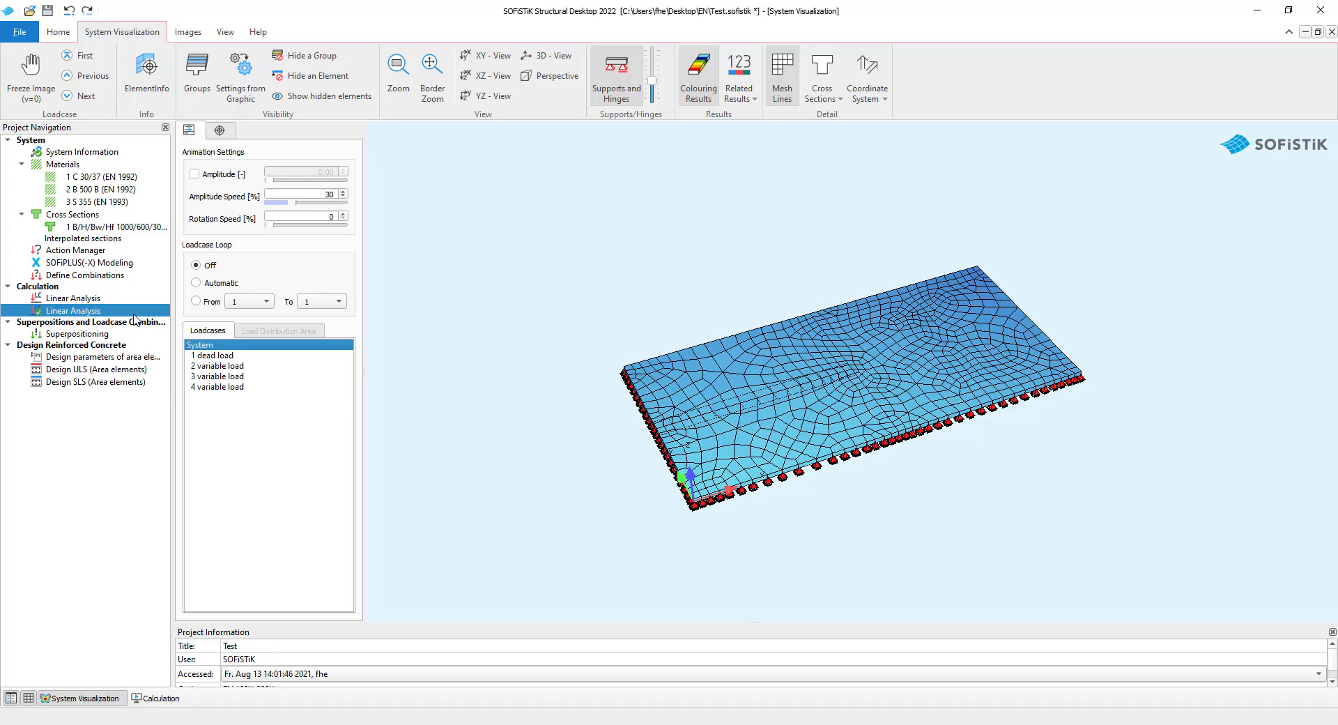
Review the control parameters of the second Linear Analysis task
{"action": "double_click", "coordinate": [74, 309]}
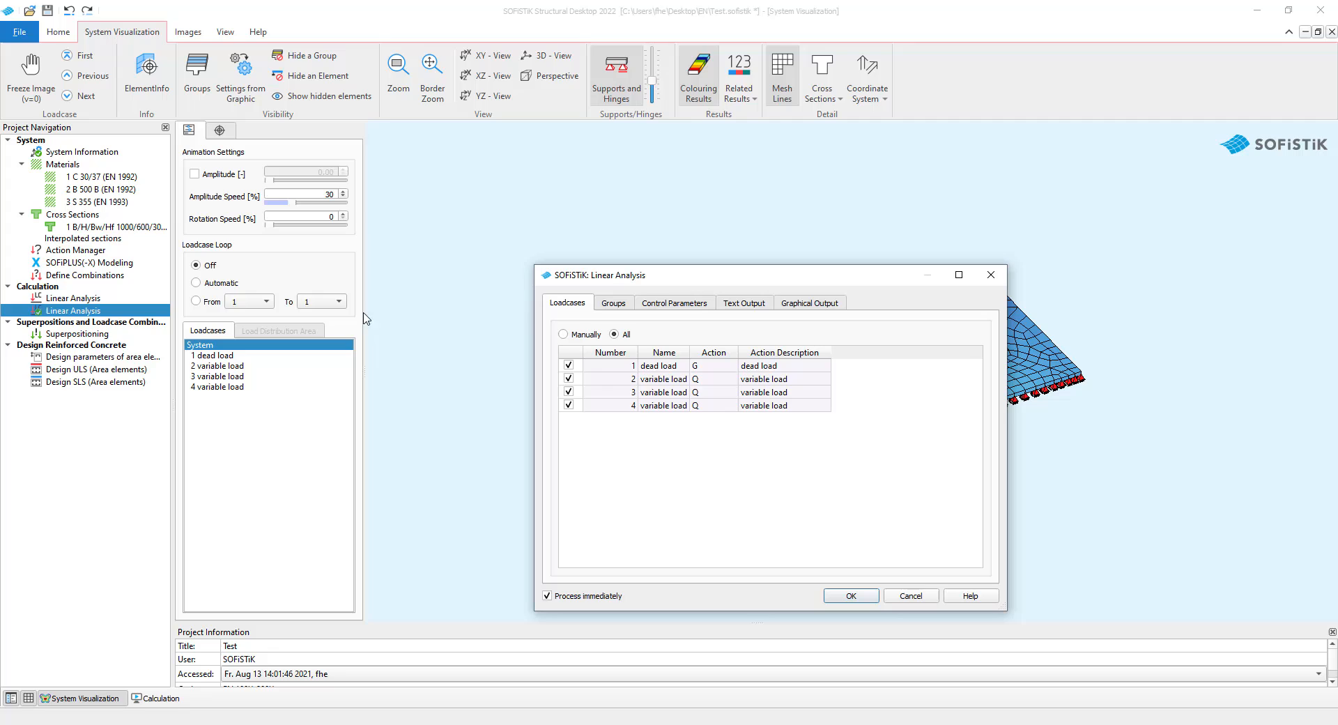
{"action": "left_click", "coordinate": [673, 303]}
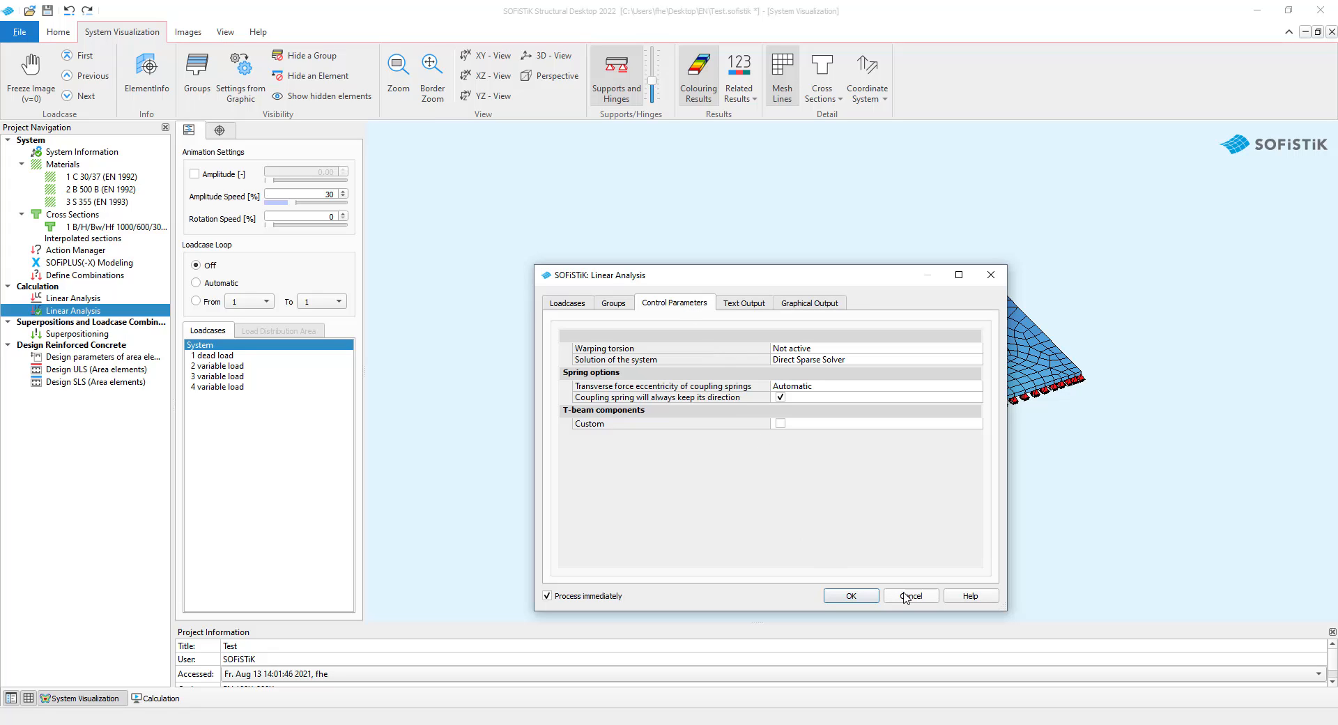
Open the English ASE manual from Help > User Manuals
{"action": "left_click", "coordinate": [910, 595]}
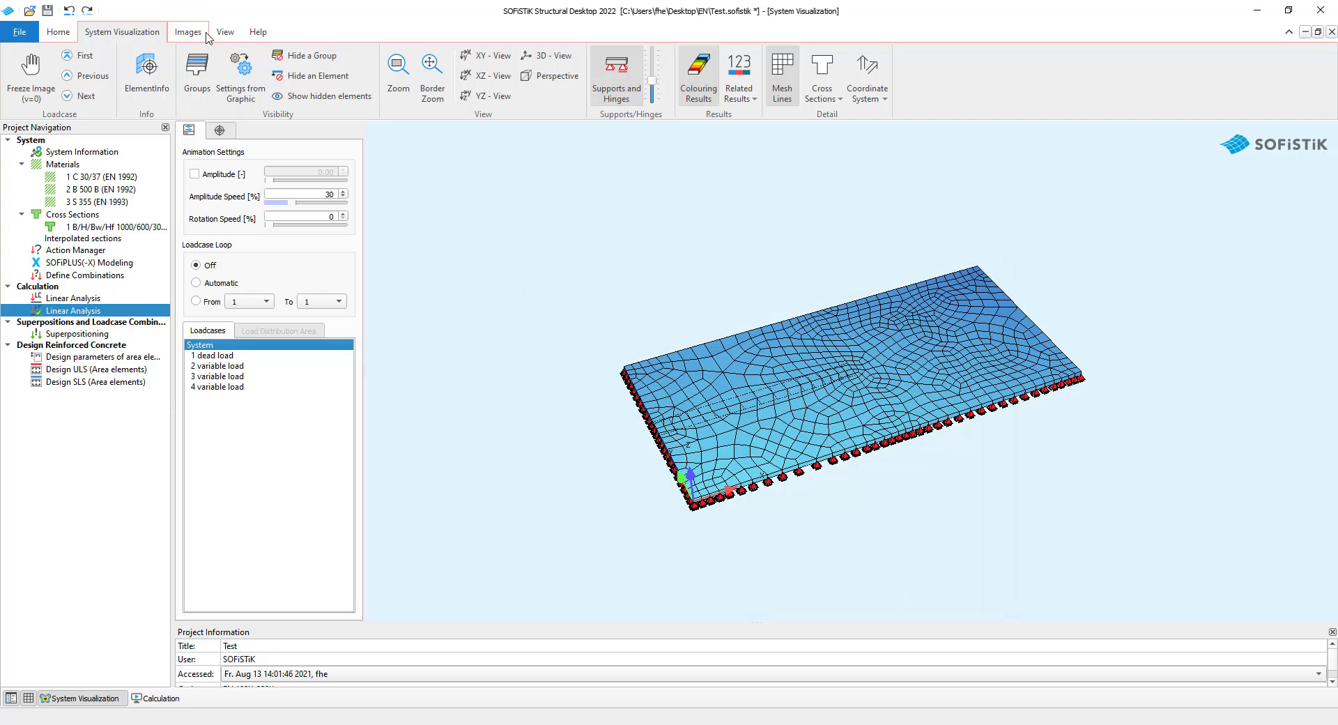
{"action": "left_click", "coordinate": [257, 32]}
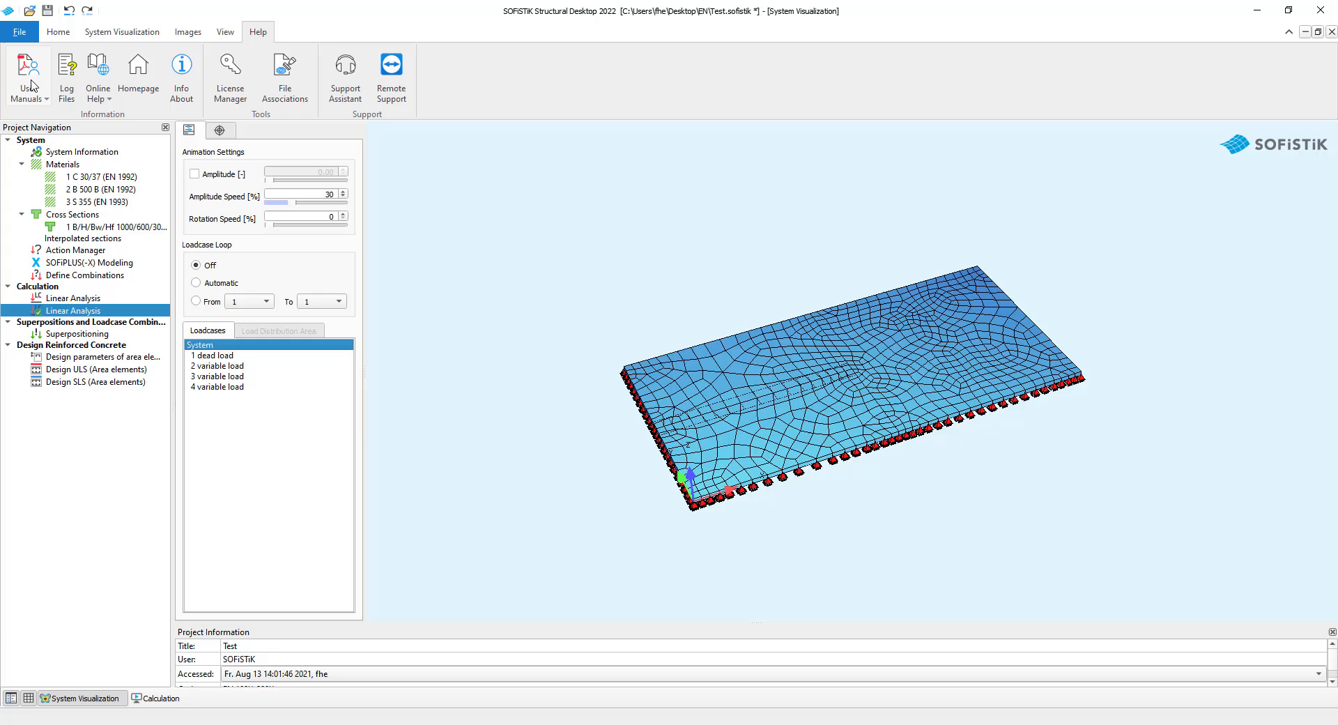
{"action": "left_click", "coordinate": [27, 77]}
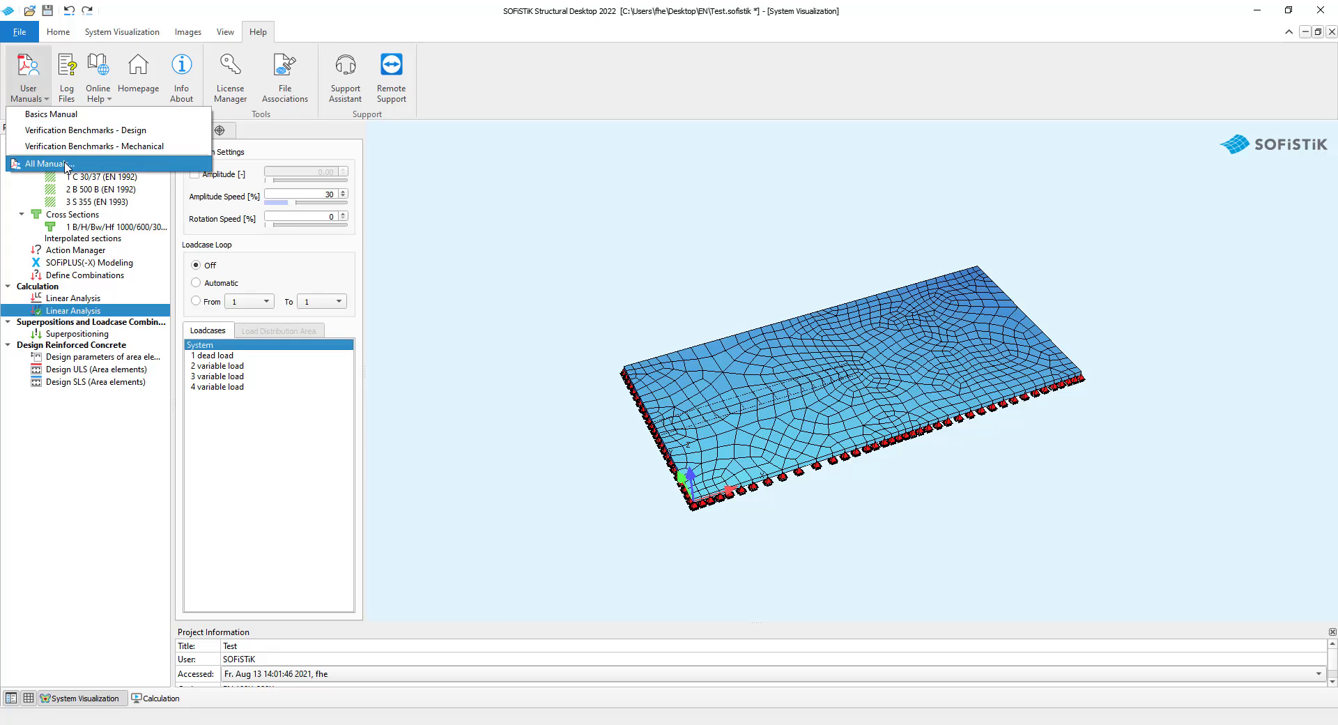
{"action": "left_click", "coordinate": [47, 163]}
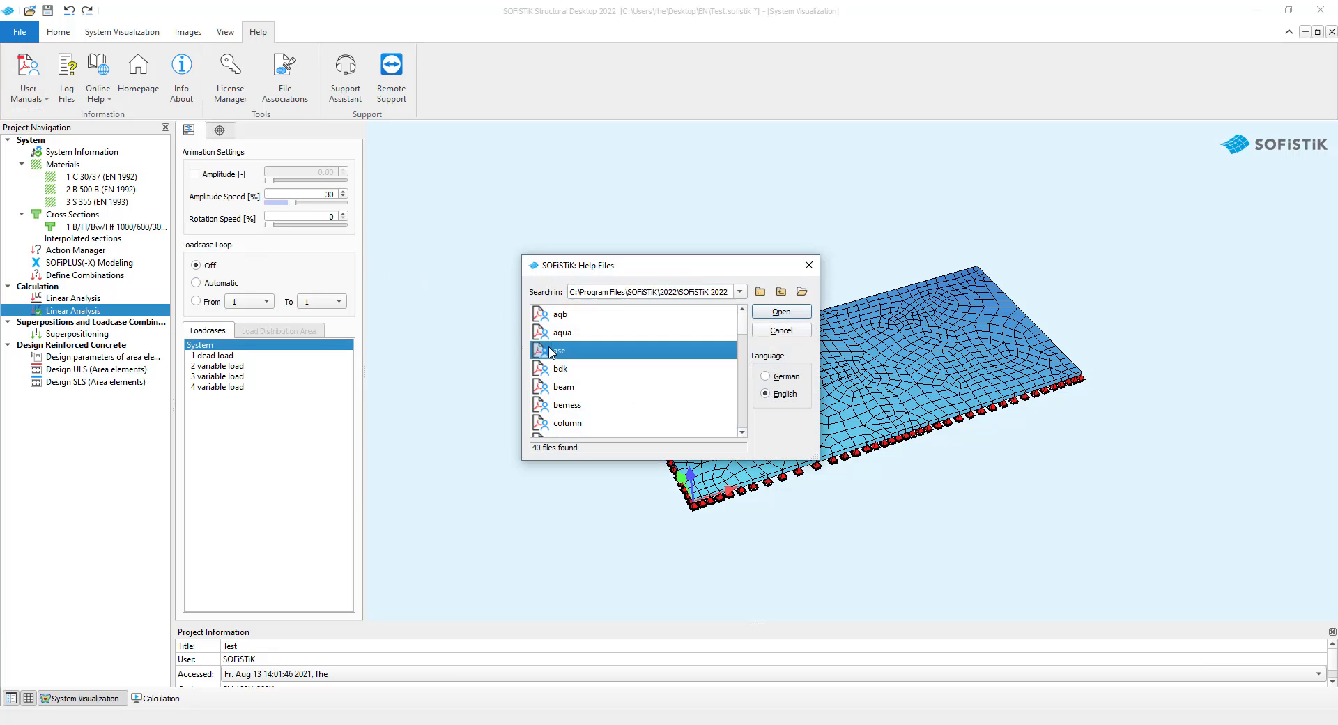
{"action": "left_click", "coordinate": [778, 311]}
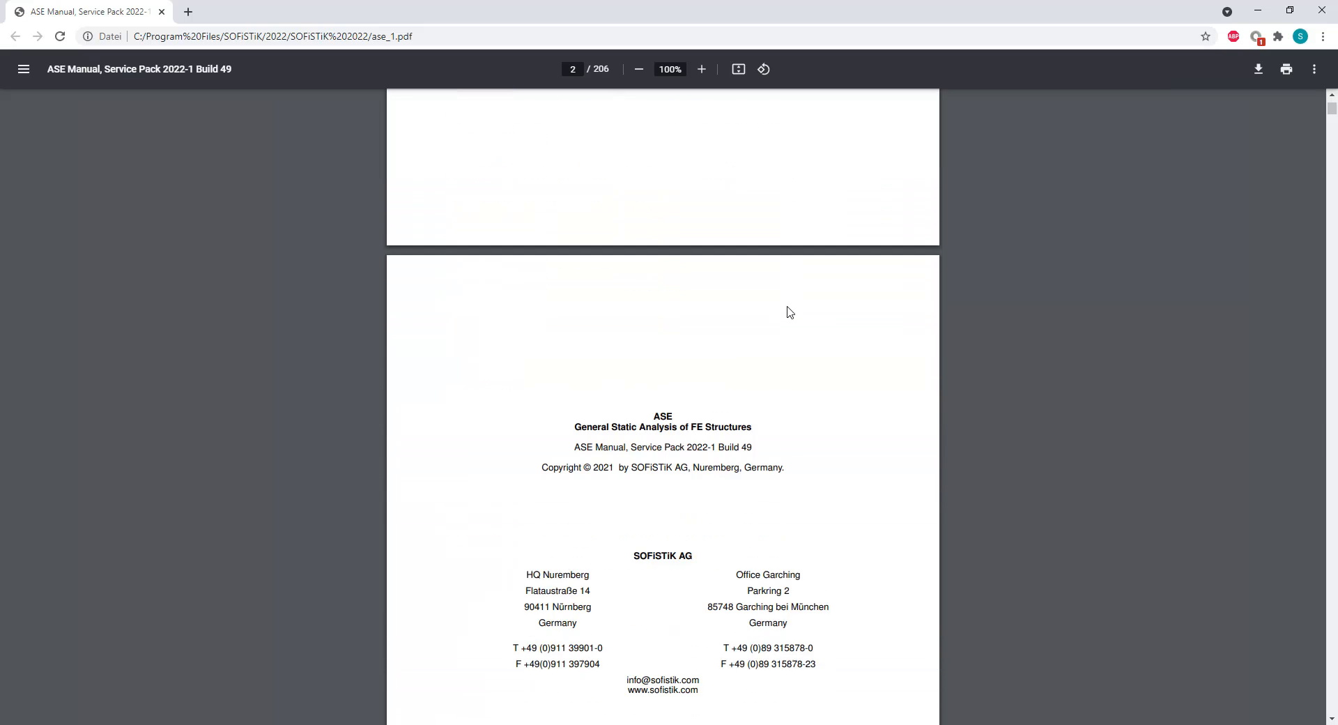
Scroll through the ASE manual PDF in Chrome
{"action": "scroll", "scroll_direction": "down", "scroll_amount": 3}
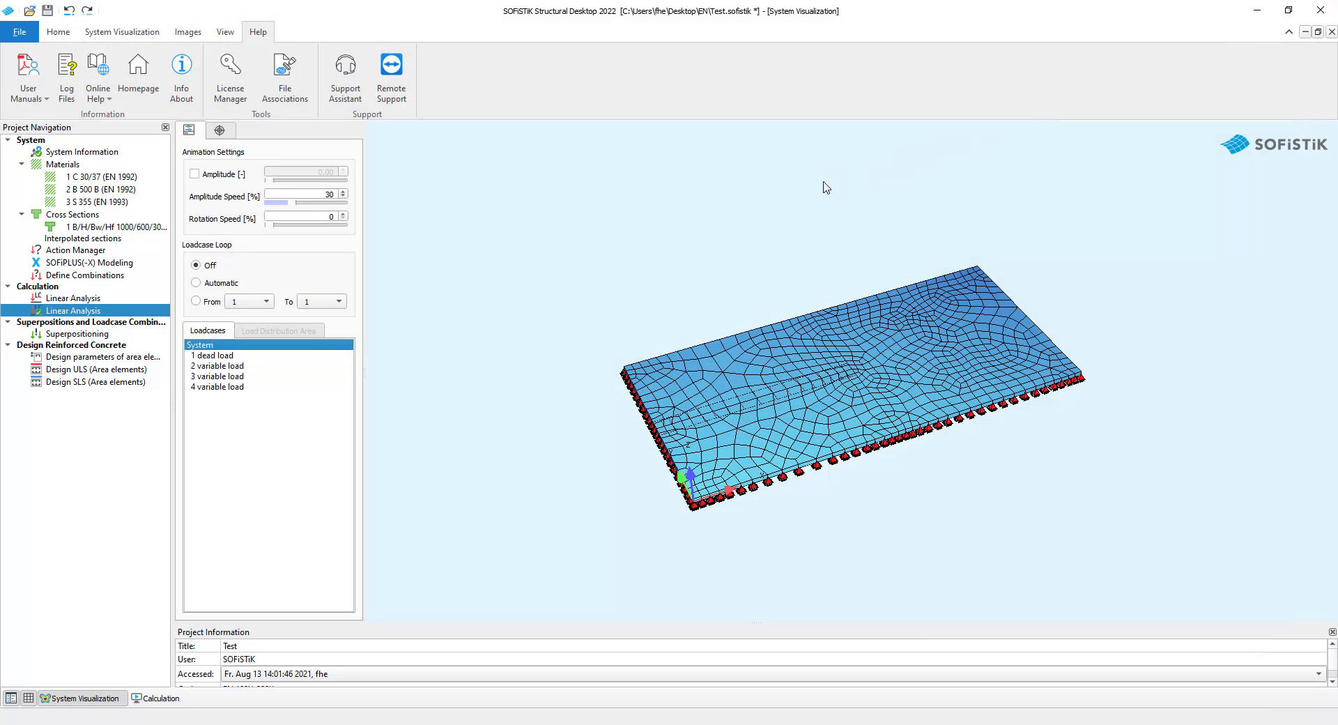
{"action": "mouse_move", "coordinate": [113, 313]}
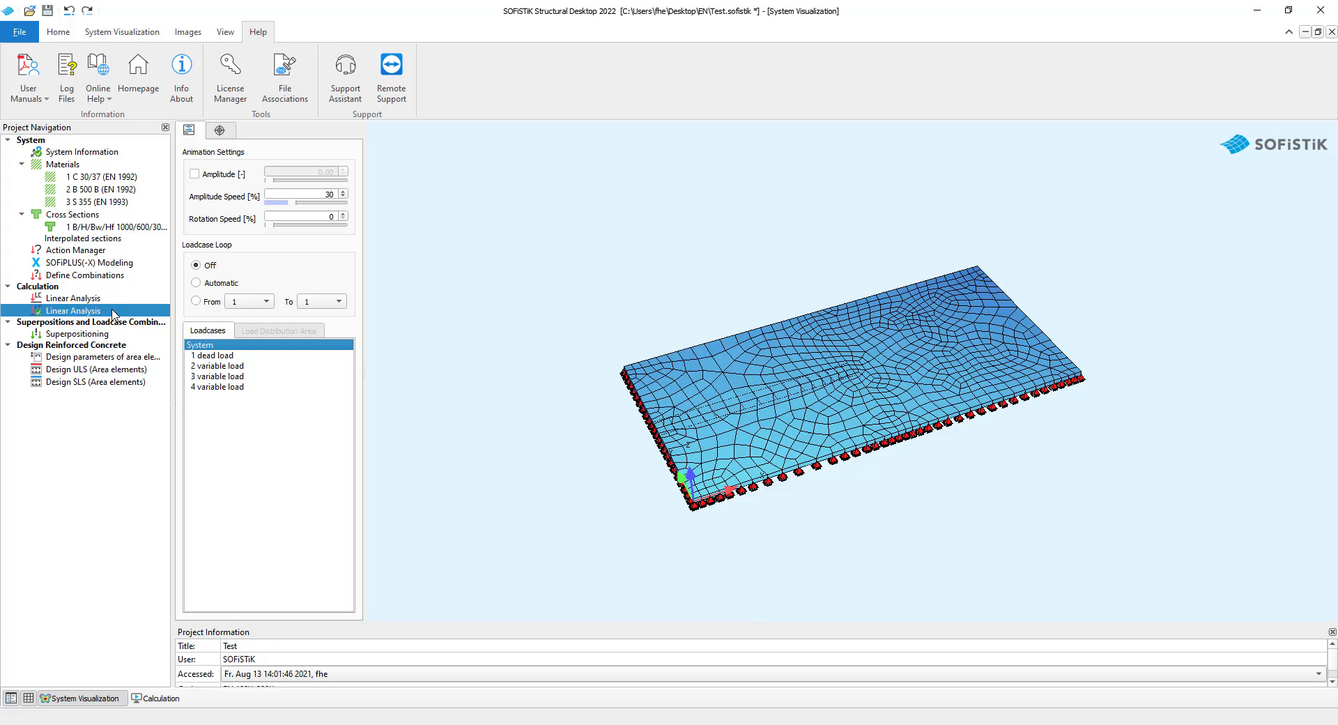
Set Linear Analysis text output to manual with 'Full output' as default for all options
{"action": "double_click", "coordinate": [74, 309]}
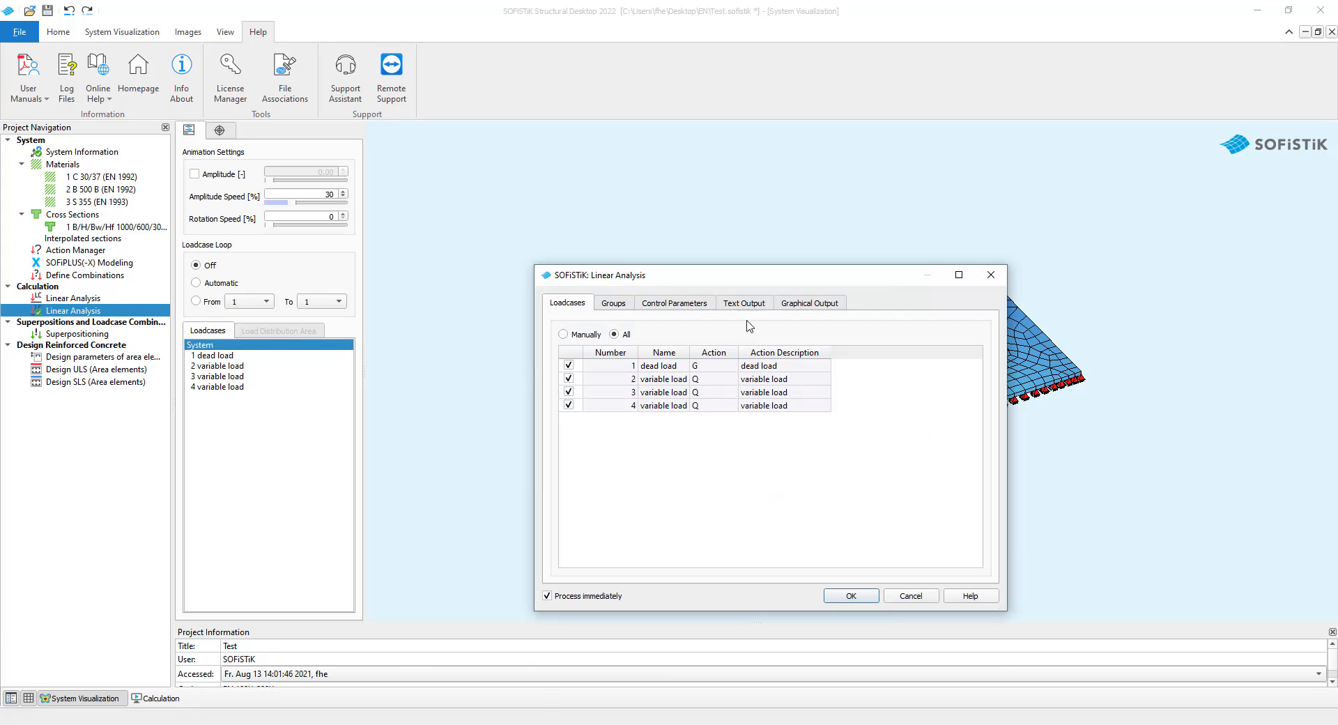
{"action": "left_click", "coordinate": [743, 302]}
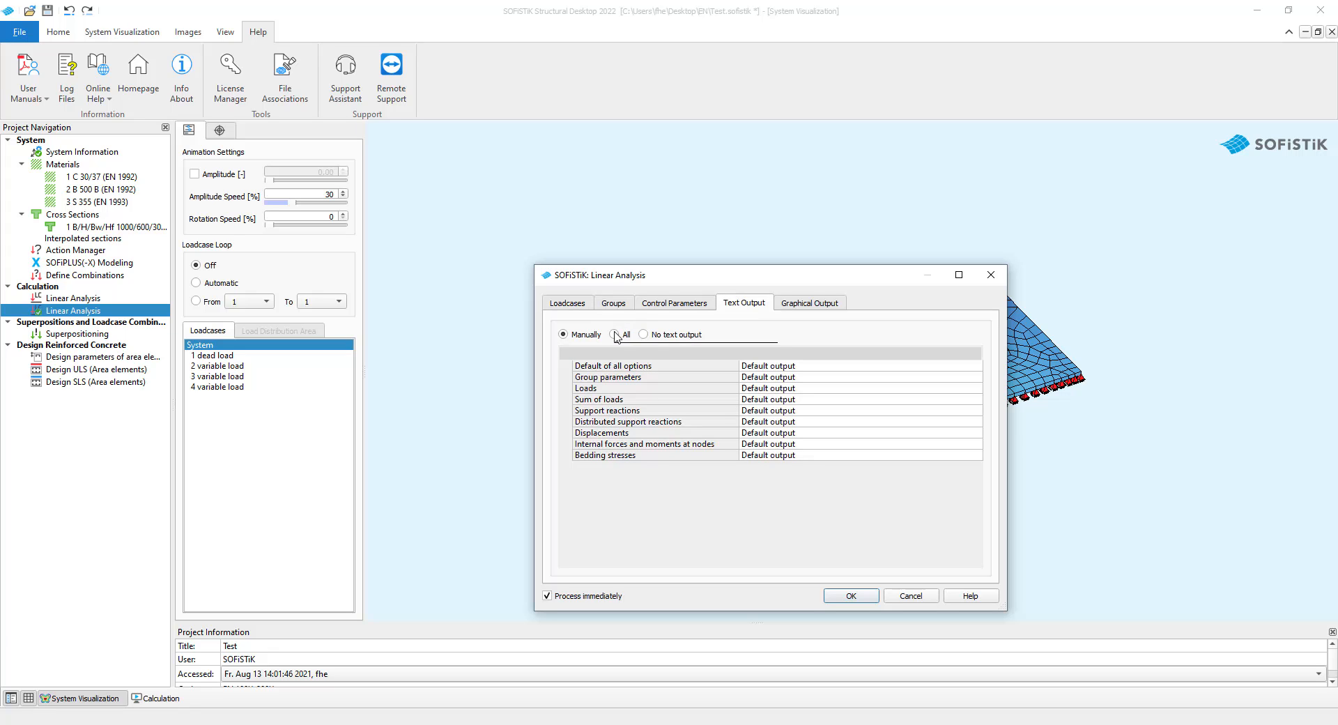
{"action": "left_click", "coordinate": [642, 333]}
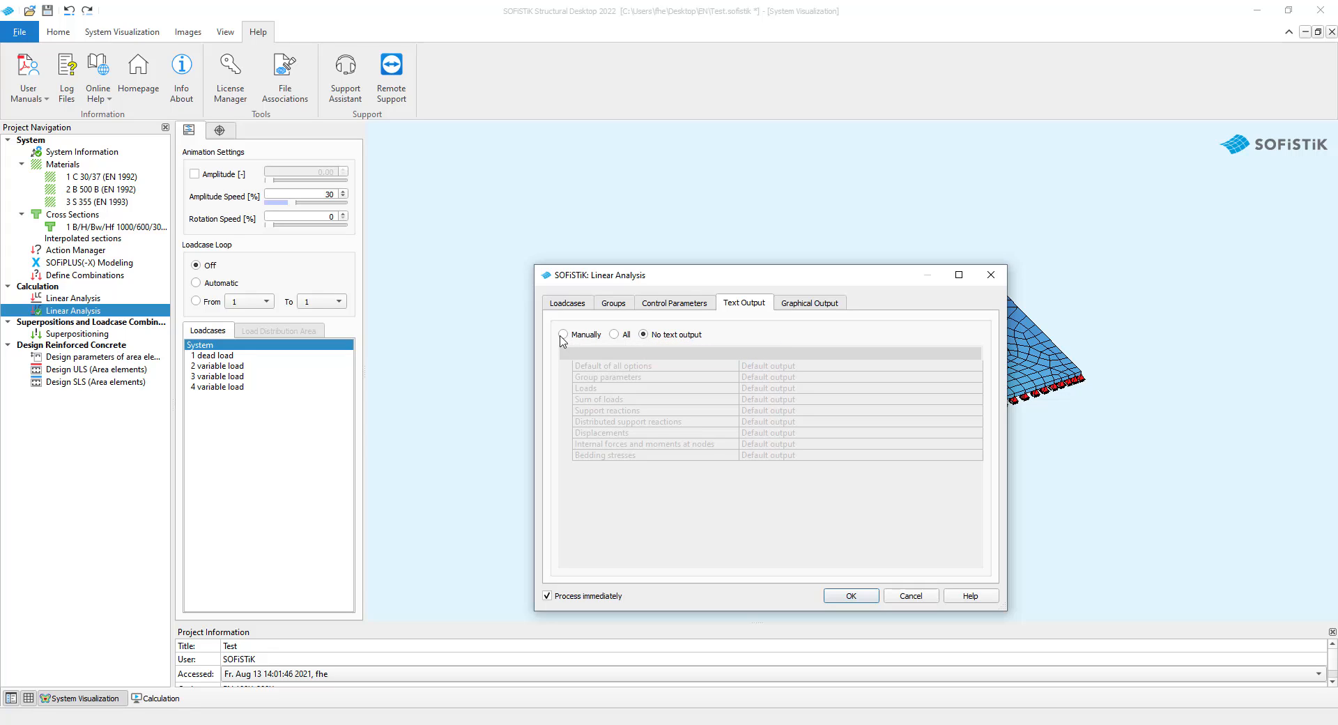
{"action": "left_click", "coordinate": [564, 333]}
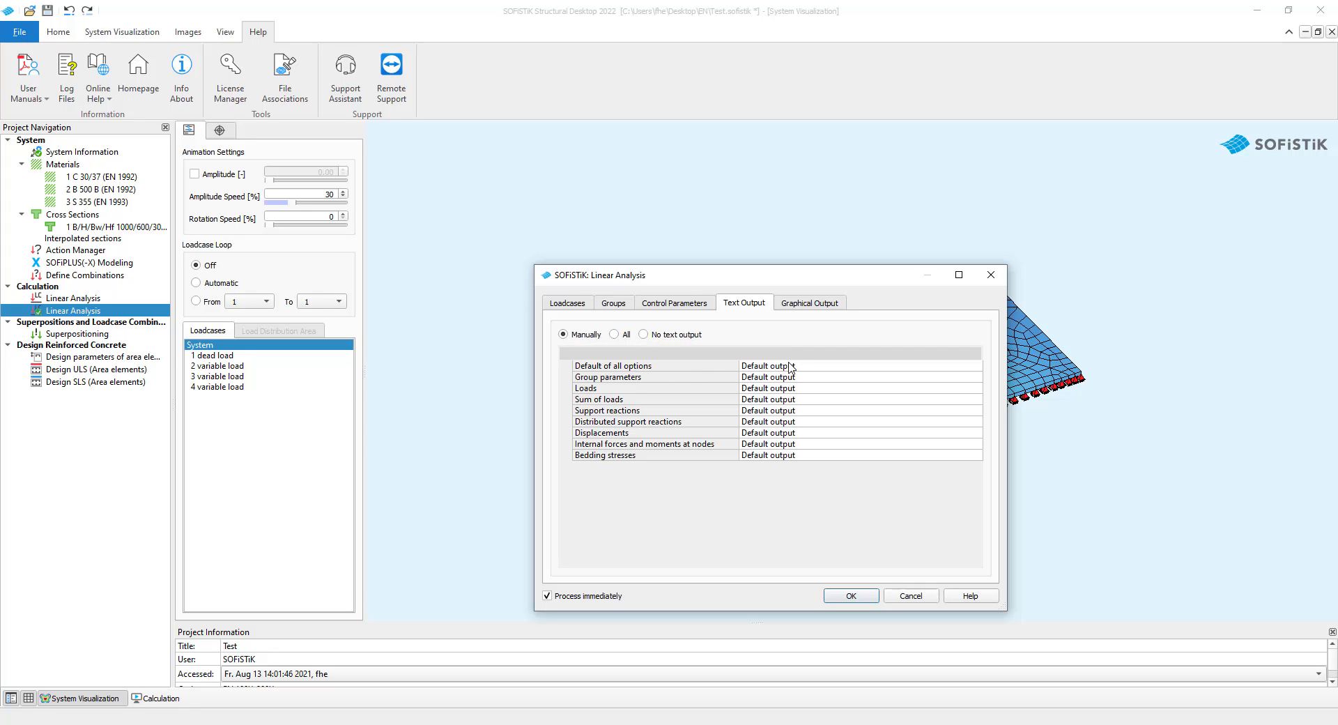
{"action": "left_click", "coordinate": [973, 365]}
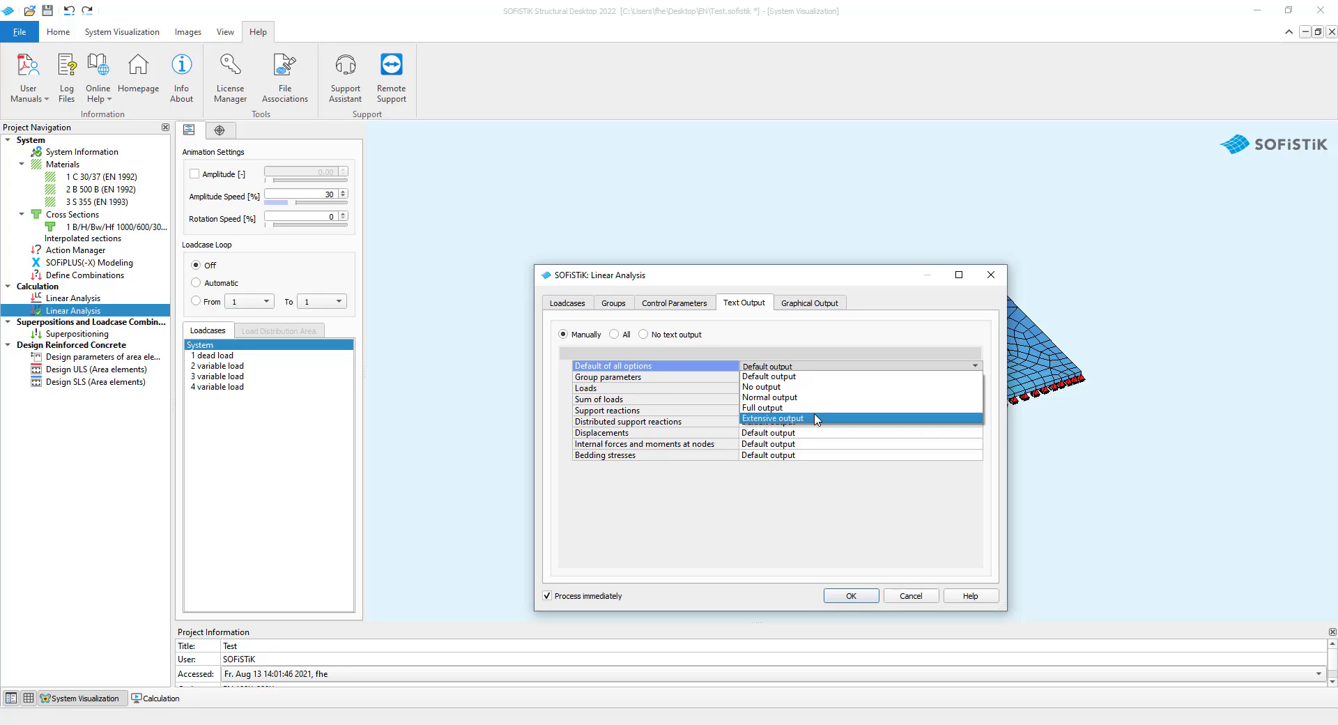
{"action": "mouse_move", "coordinate": [811, 408]}
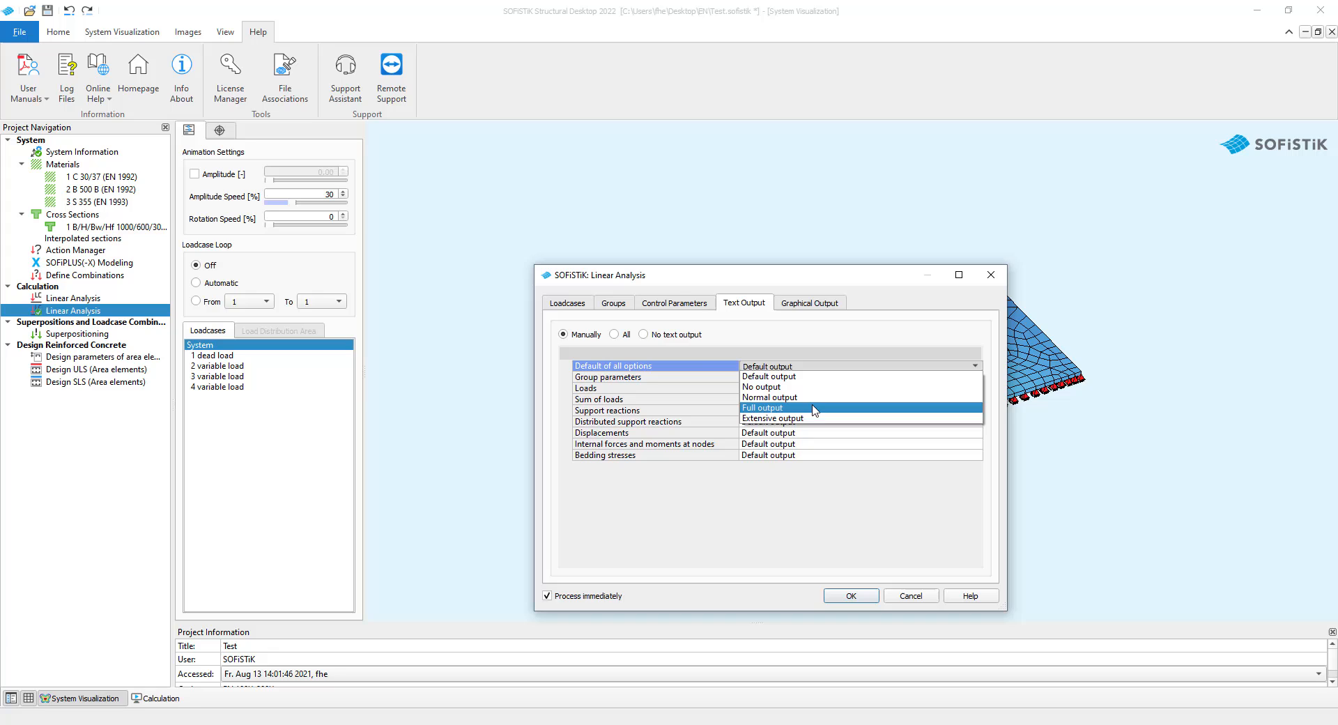
{"action": "left_click", "coordinate": [808, 303]}
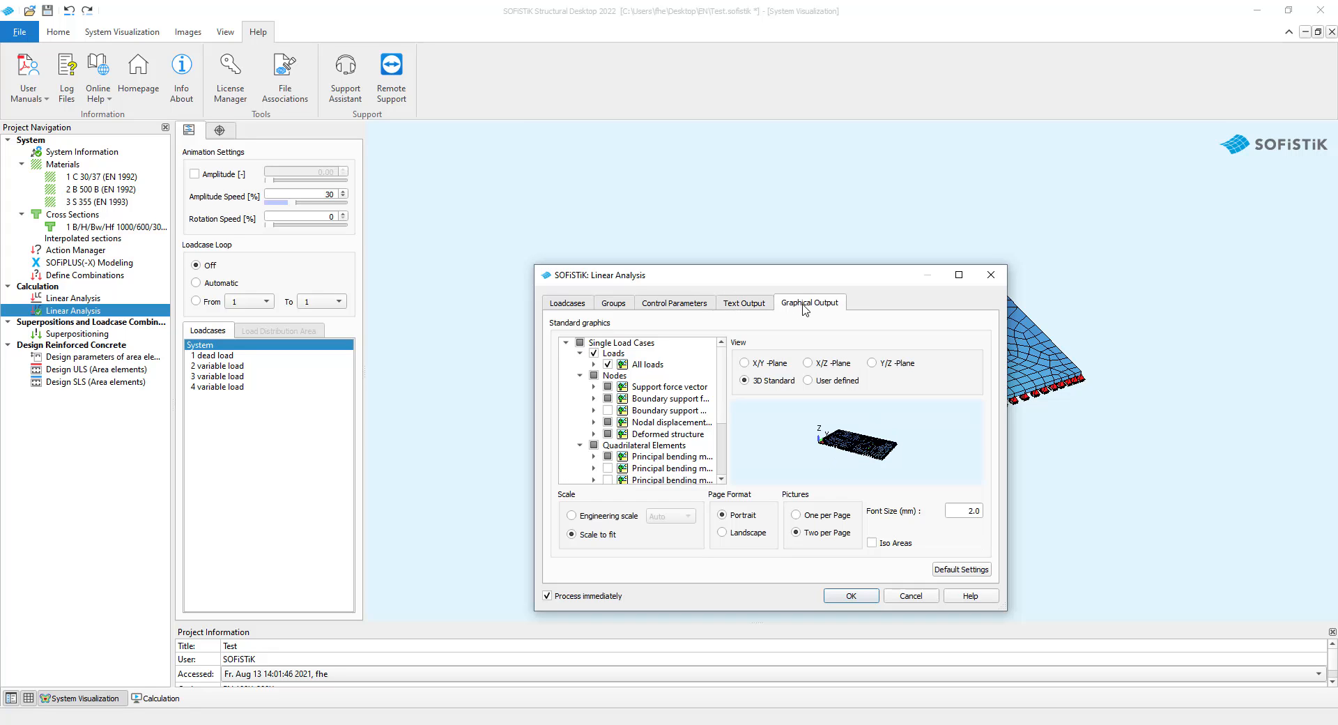
Choose the 'User defined' view for the slab's graphical output pictures
{"action": "scroll", "scroll_direction": "down", "scroll_amount": 3}
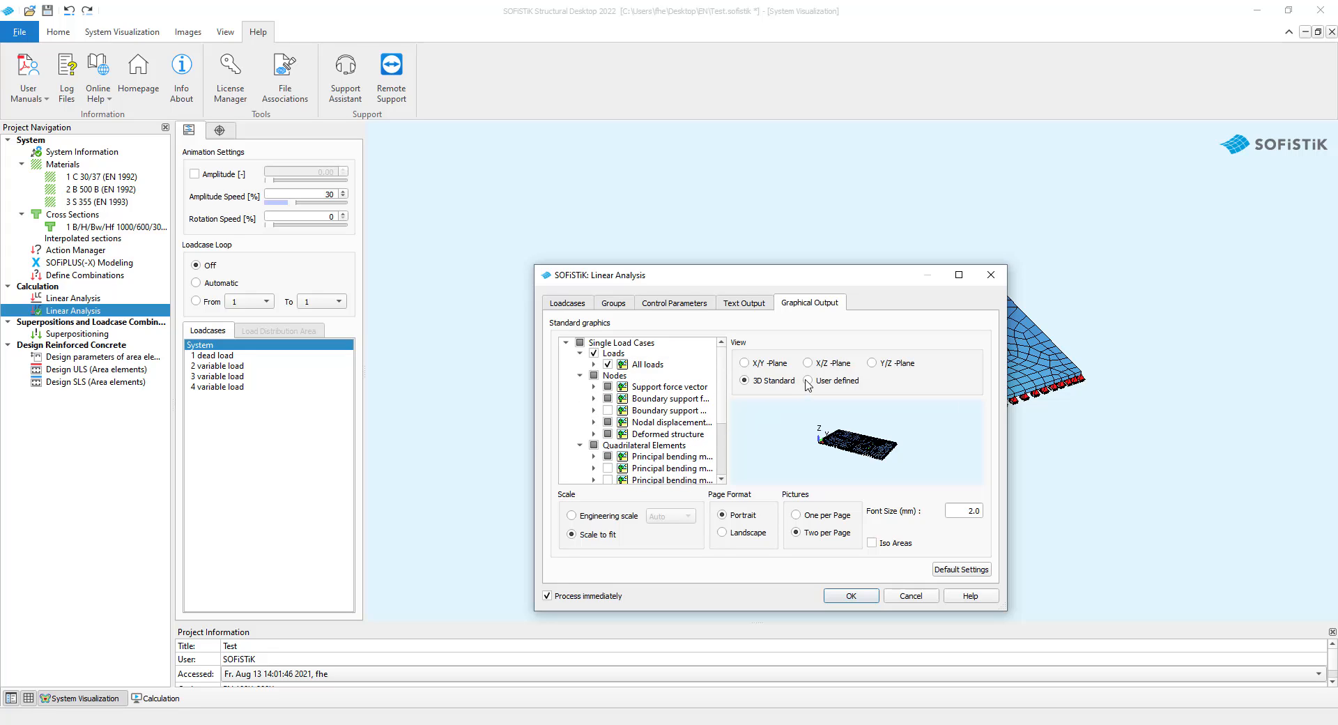
{"action": "left_click", "coordinate": [809, 381]}
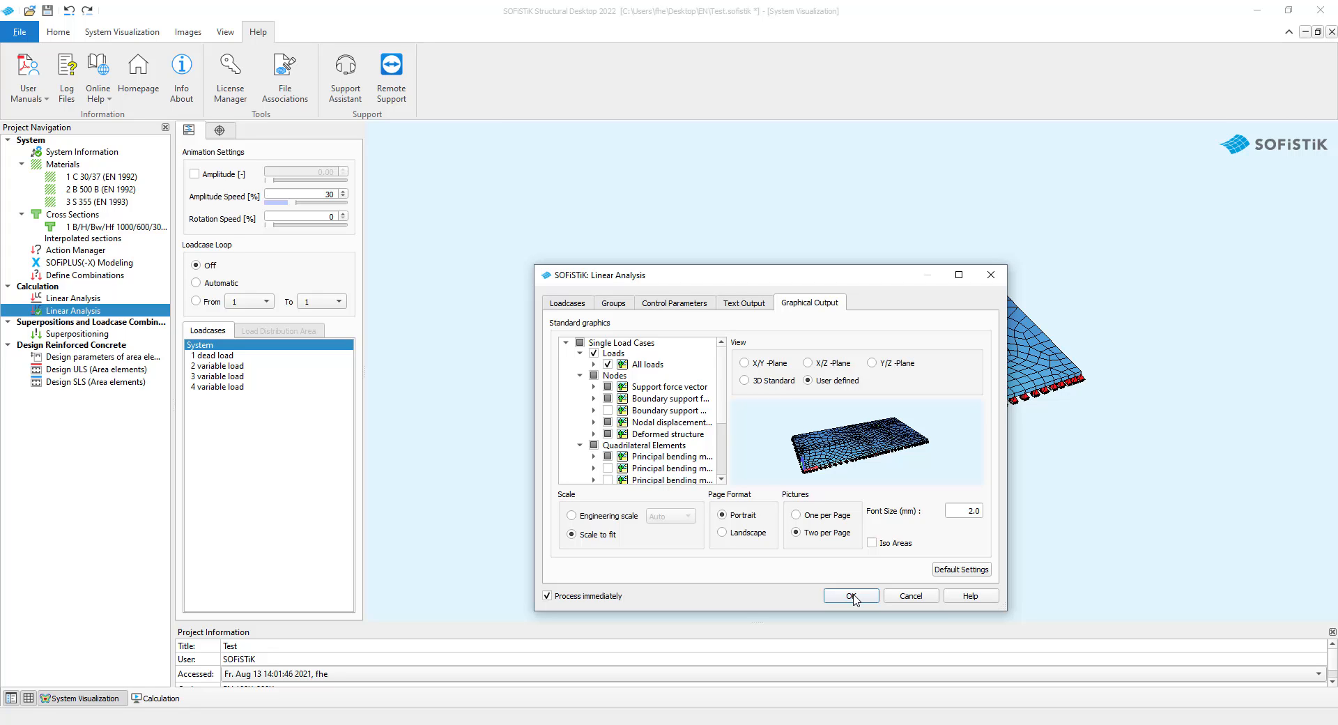
Confirm the output settings, run Linear Analysis, and show its report from the task's context menu
{"action": "left_click", "coordinate": [851, 595]}
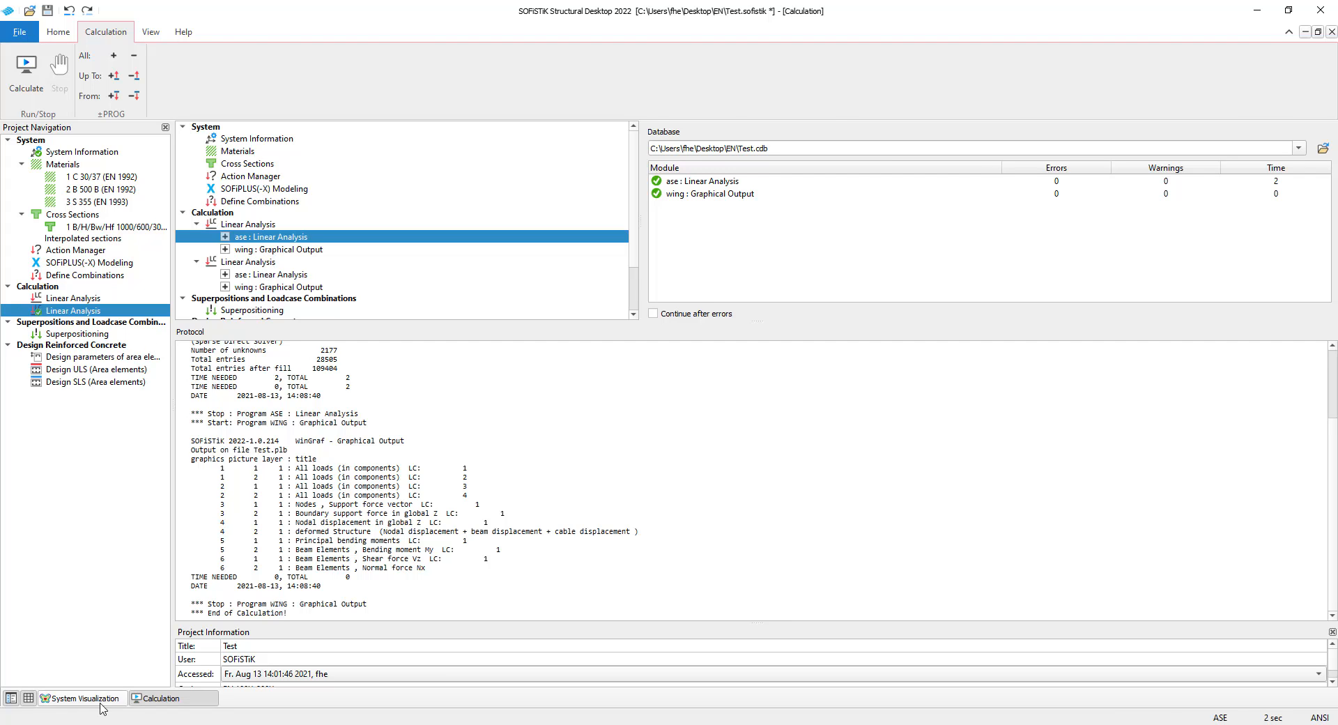
{"action": "right_click", "coordinate": [73, 309]}
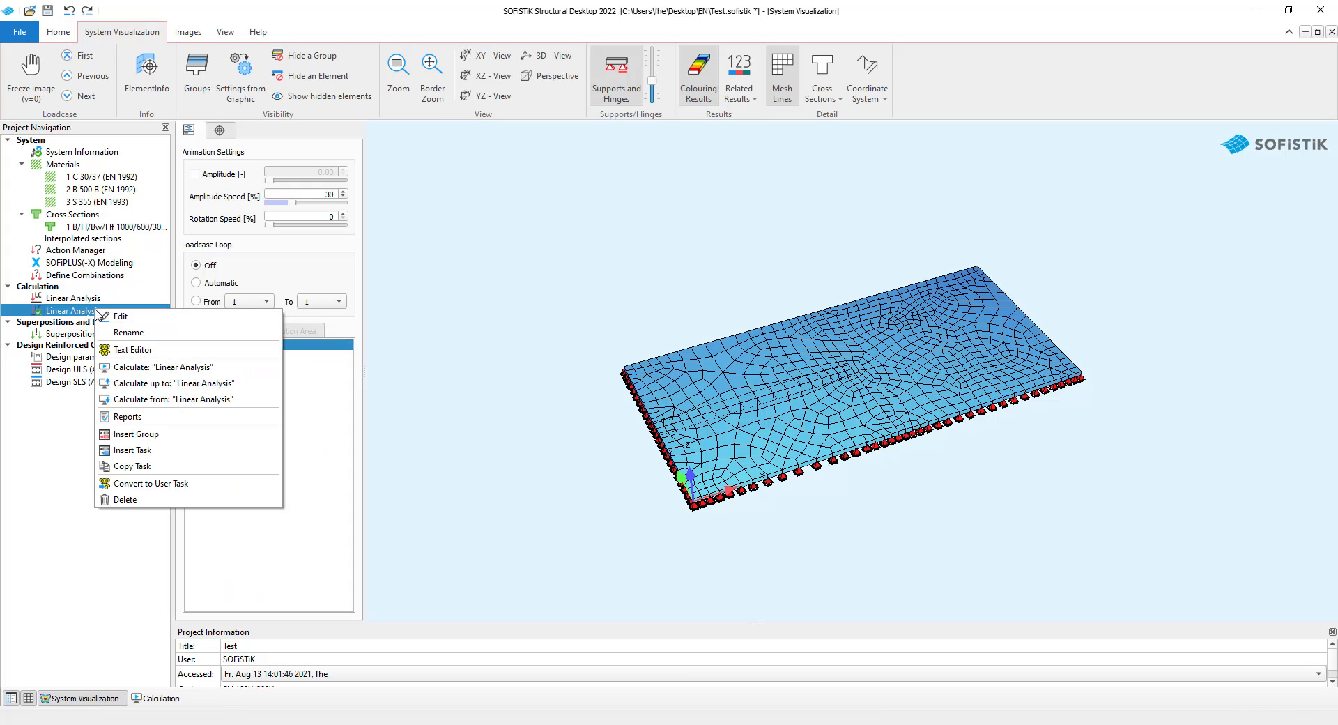
{"action": "mouse_move", "coordinate": [128, 417]}
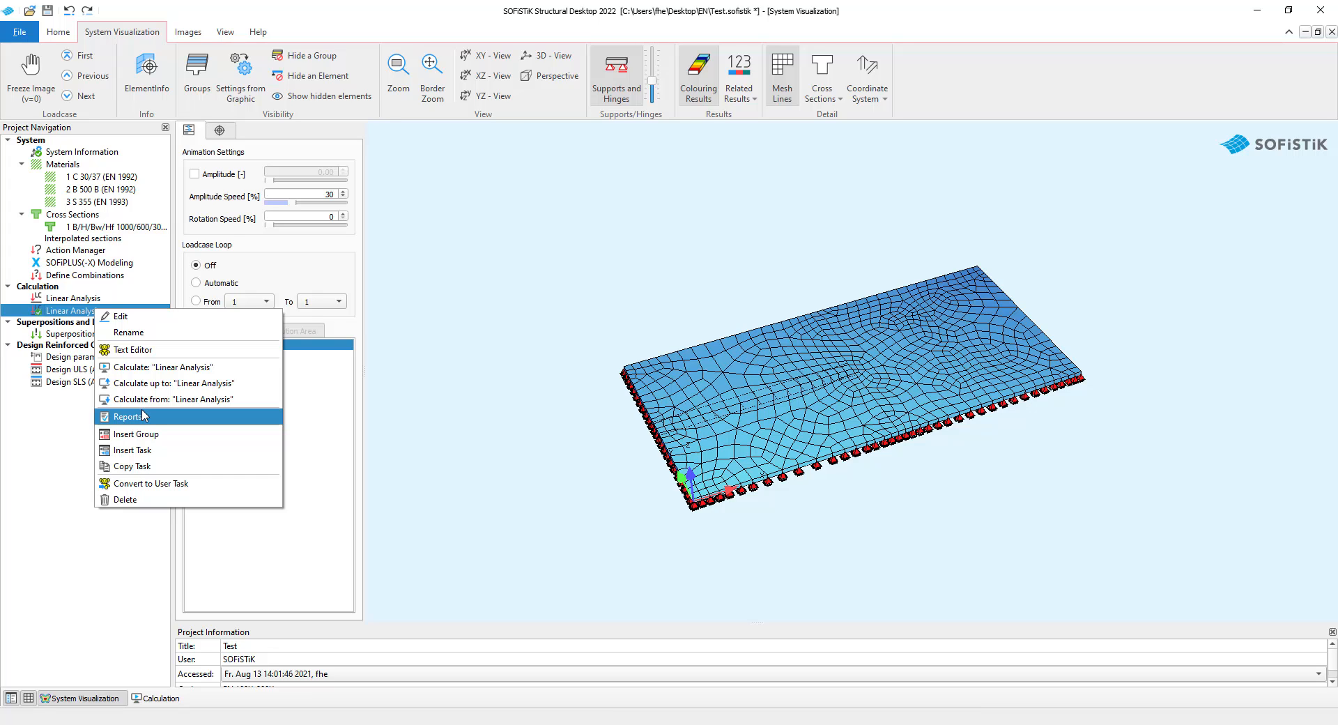
{"action": "left_click", "coordinate": [129, 417]}
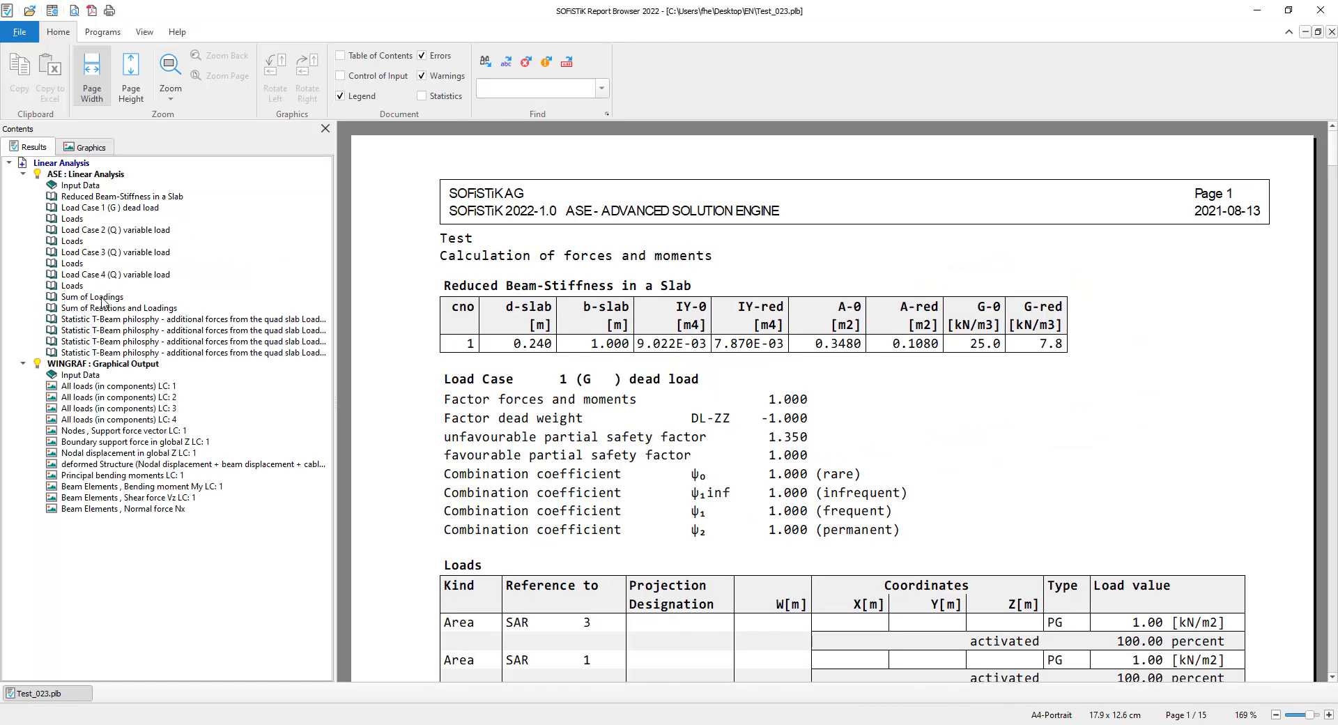
View the Loads results and the 'All loads LC:1' picture, then close the Report Browser
{"action": "left_click", "coordinate": [72, 285]}
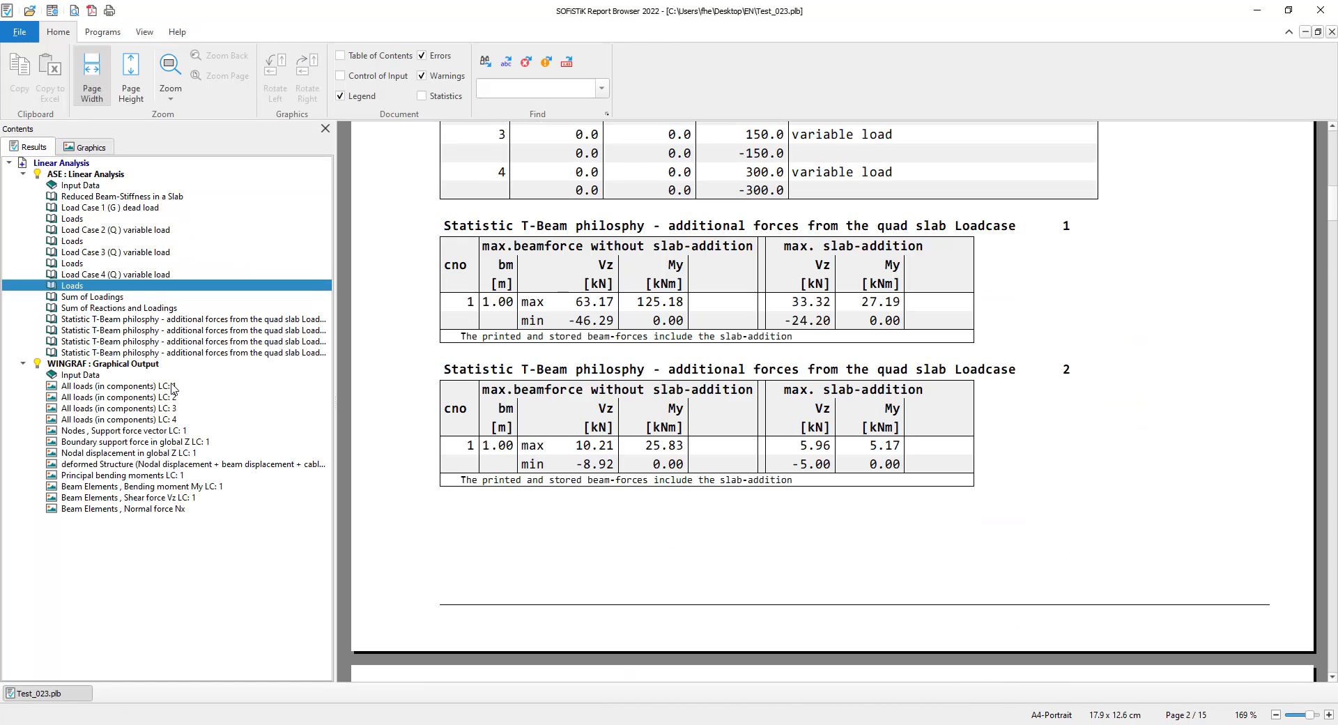
{"action": "left_click", "coordinate": [89, 146]}
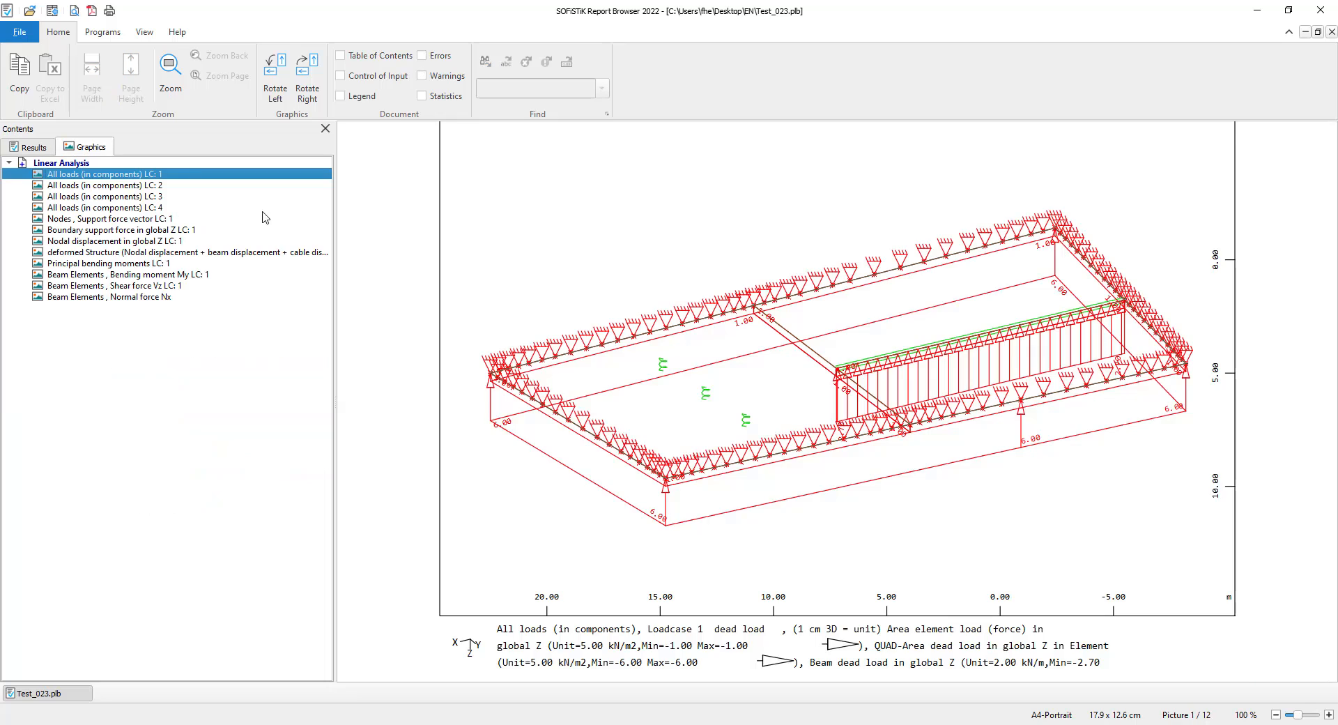
{"action": "left_click", "coordinate": [170, 252]}
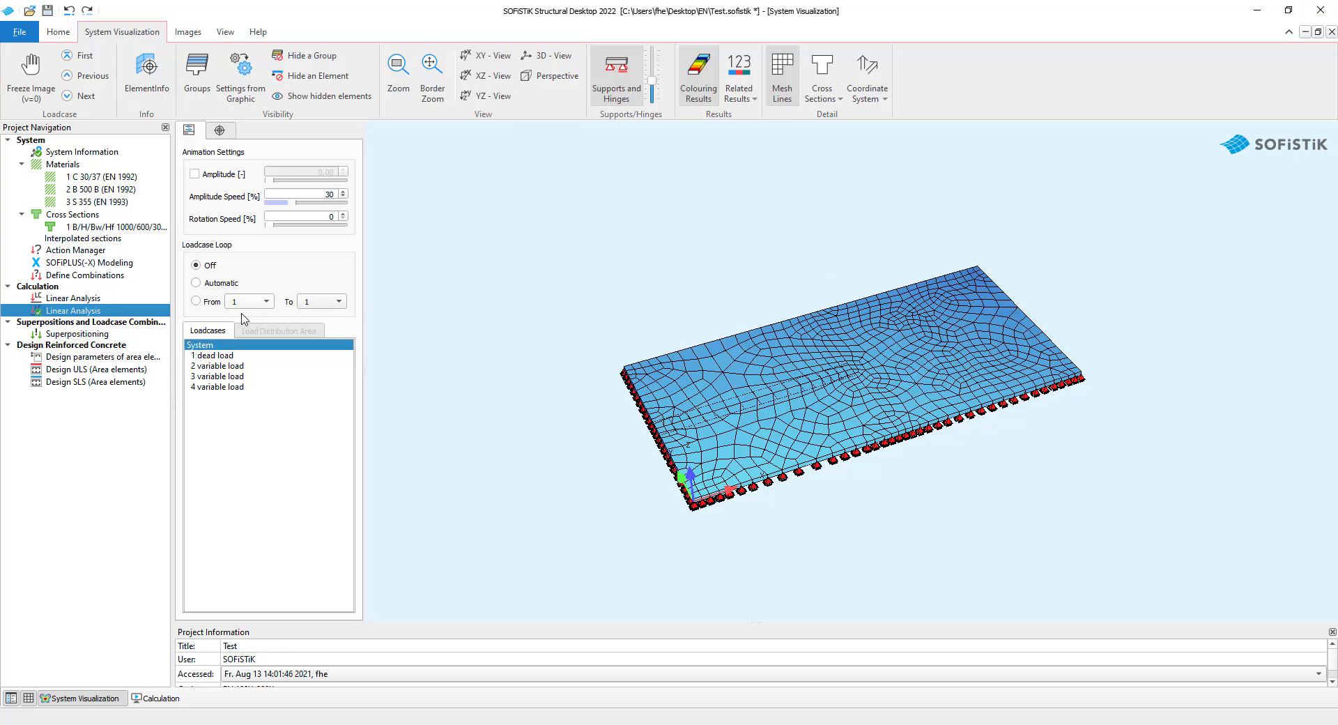
{"action": "left_click", "coordinate": [79, 333]}
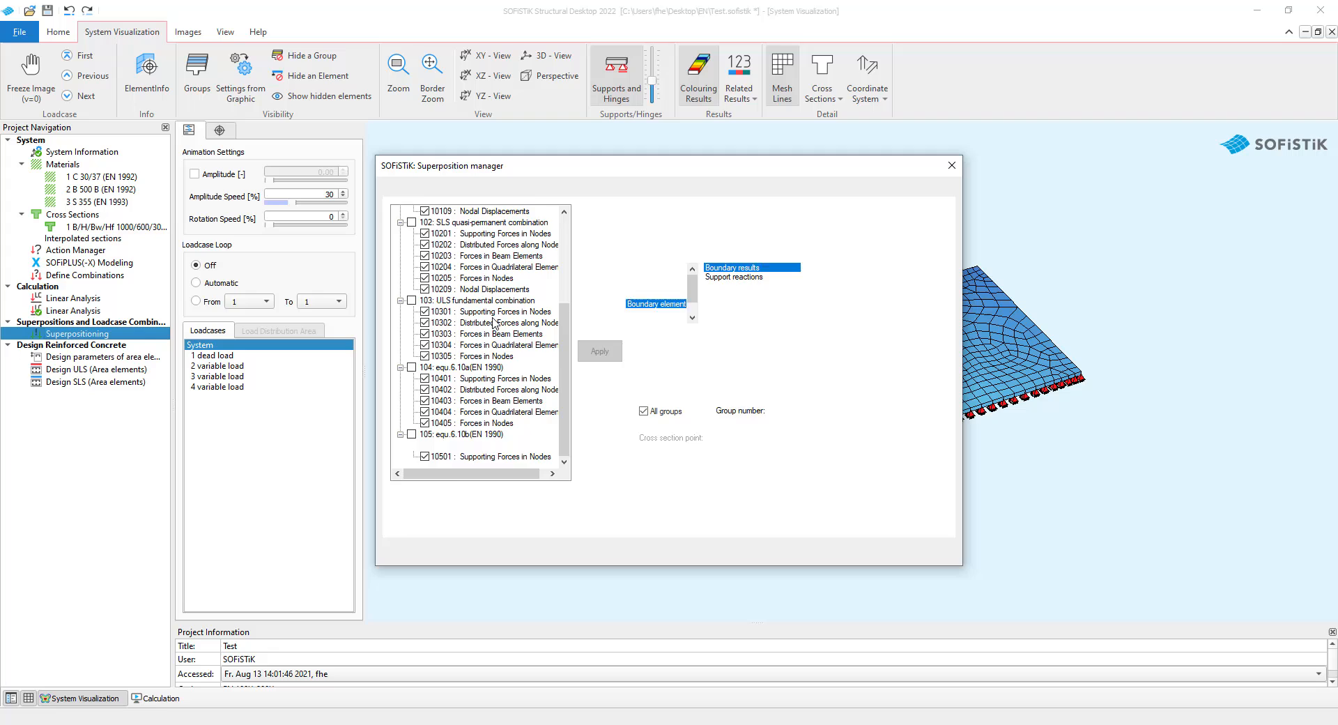
{"action": "left_click", "coordinate": [495, 188]}
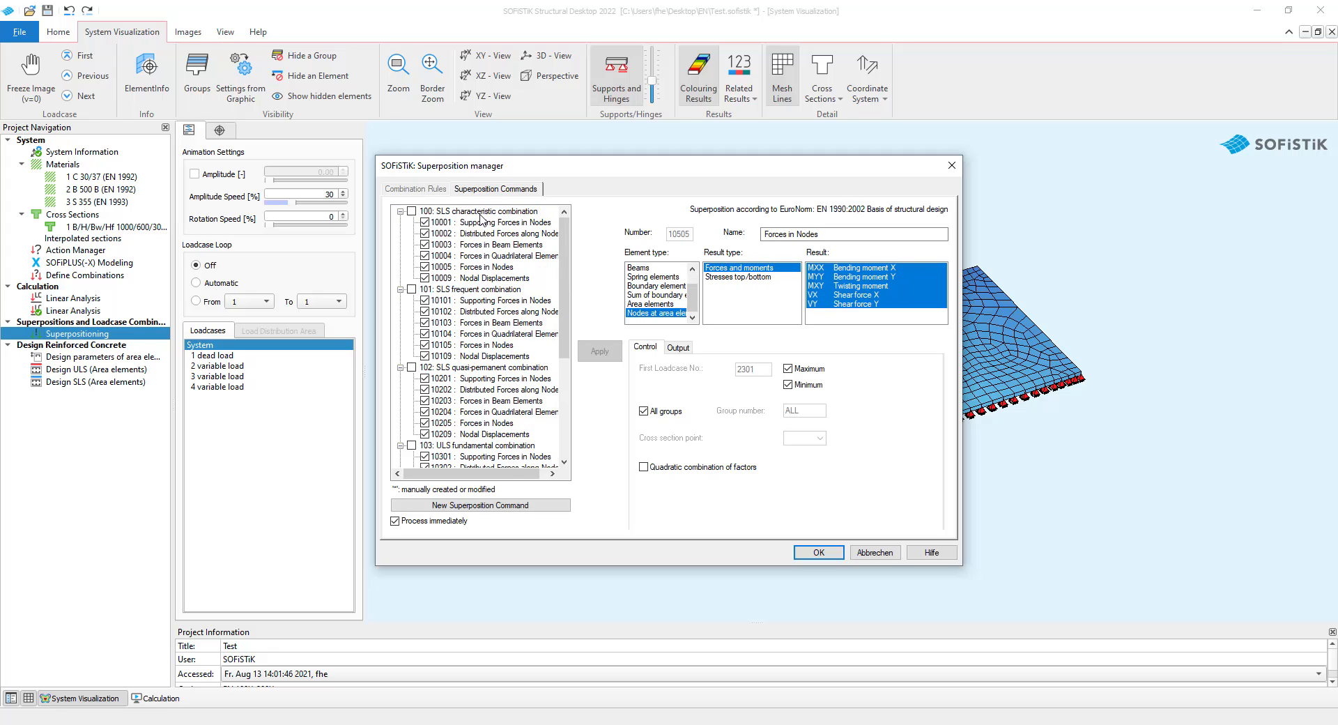
{"action": "left_click", "coordinate": [482, 290]}
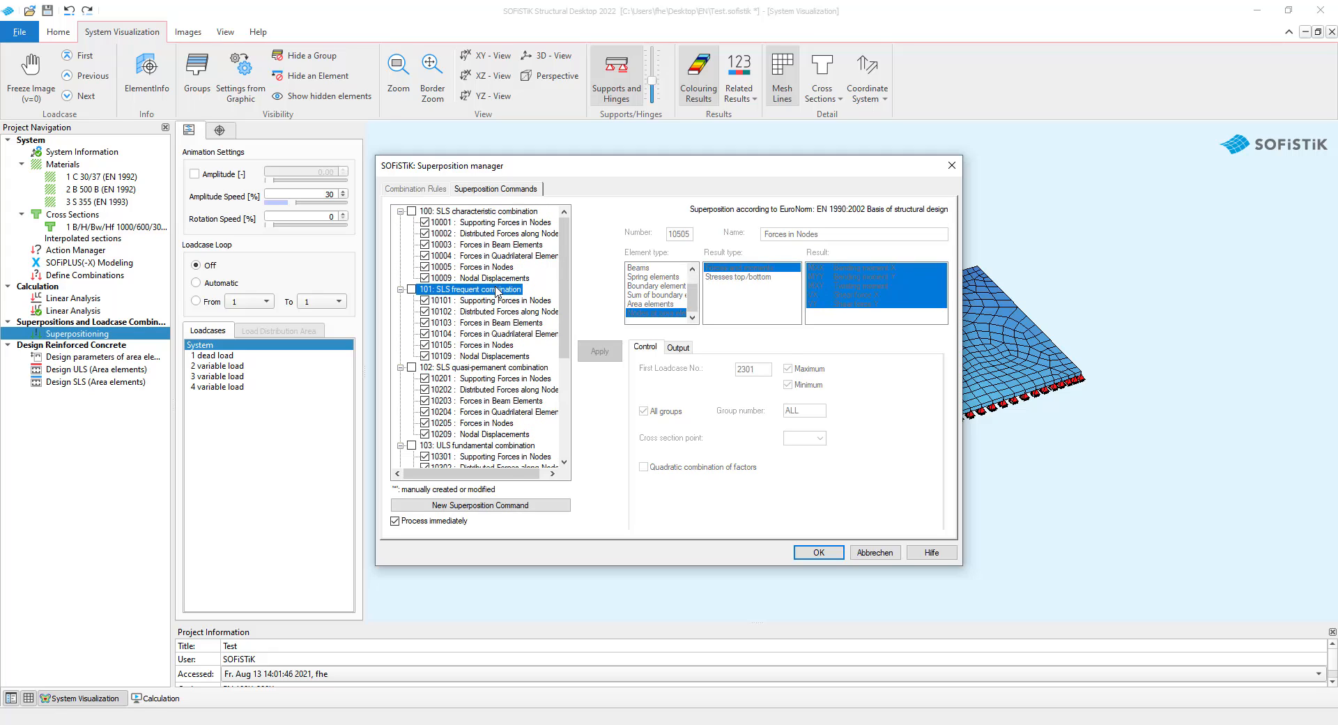
{"action": "left_click", "coordinate": [483, 367]}
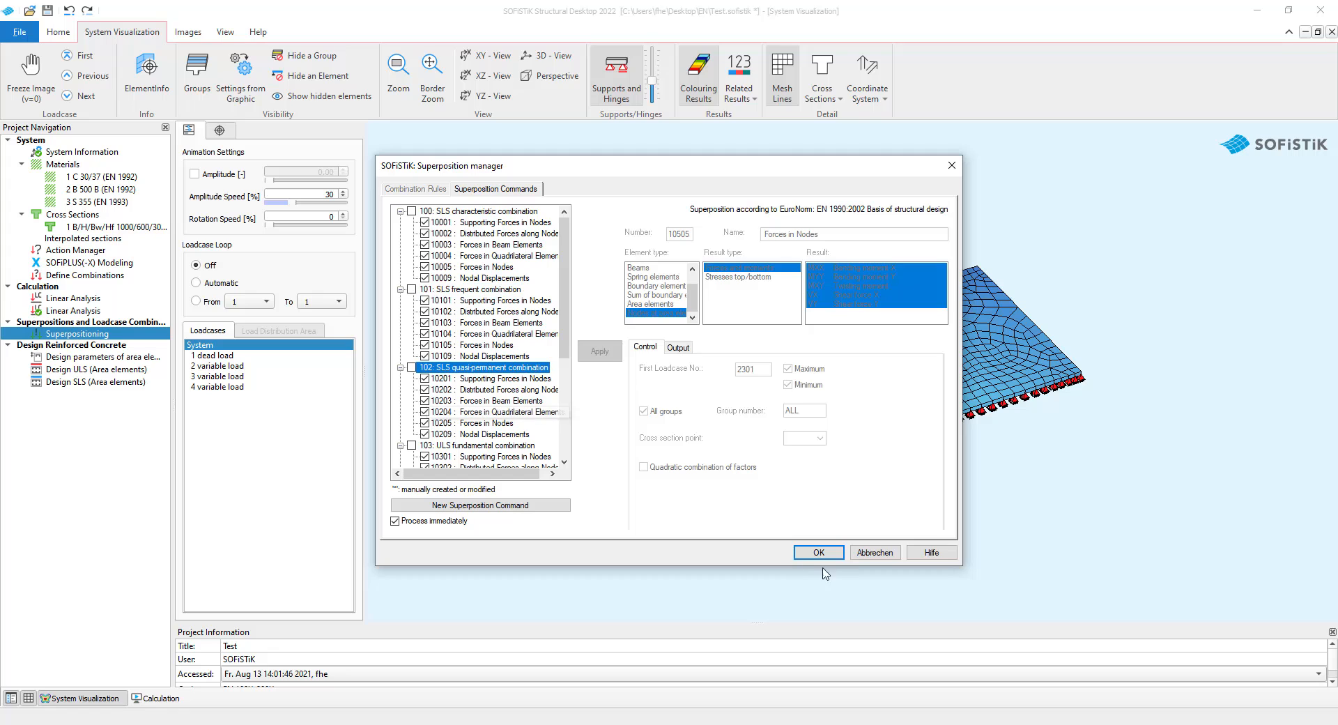
{"action": "left_click", "coordinate": [817, 552]}
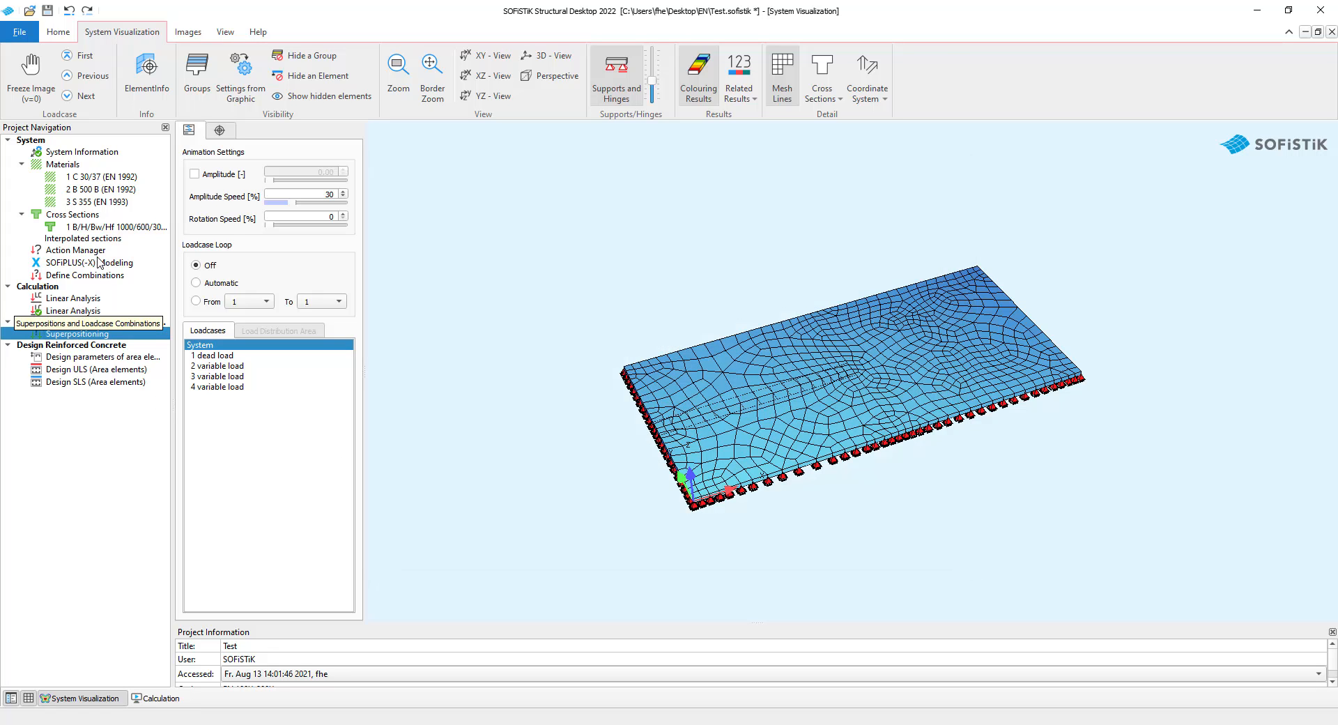
{"action": "double_click", "coordinate": [85, 275]}
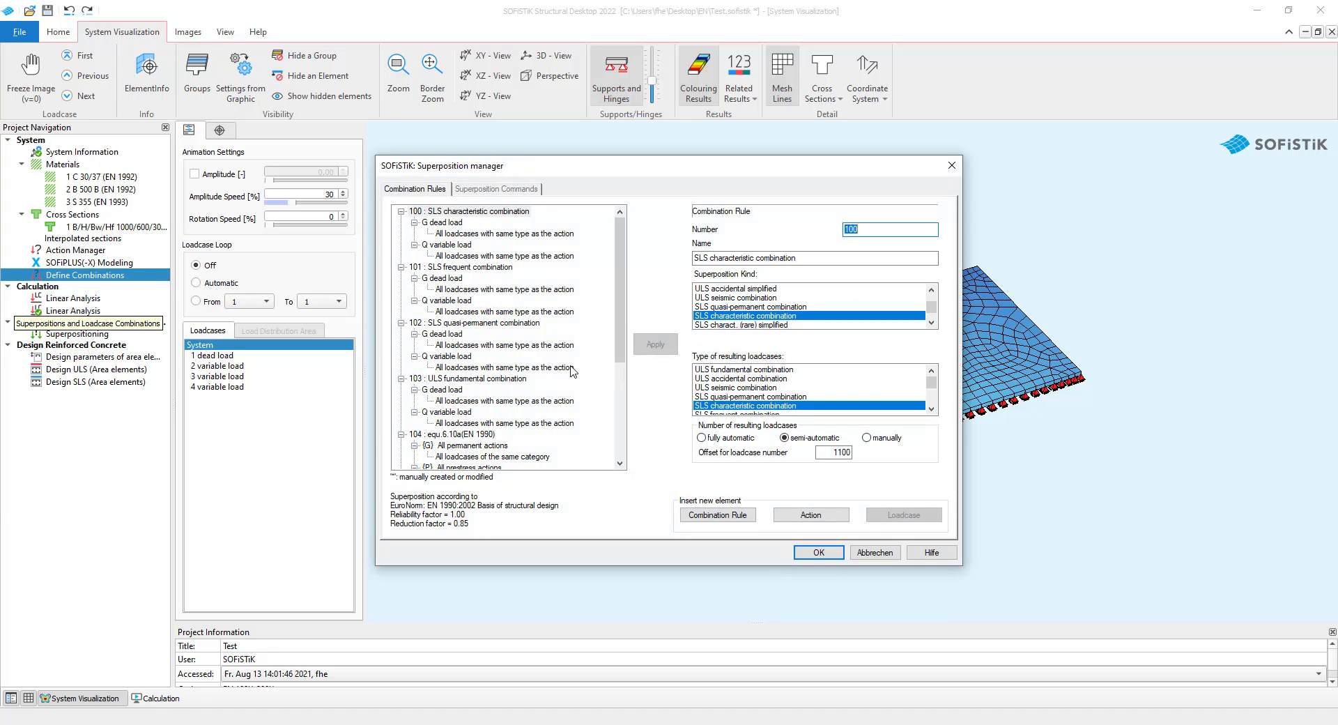
{"action": "left_click", "coordinate": [466, 211]}
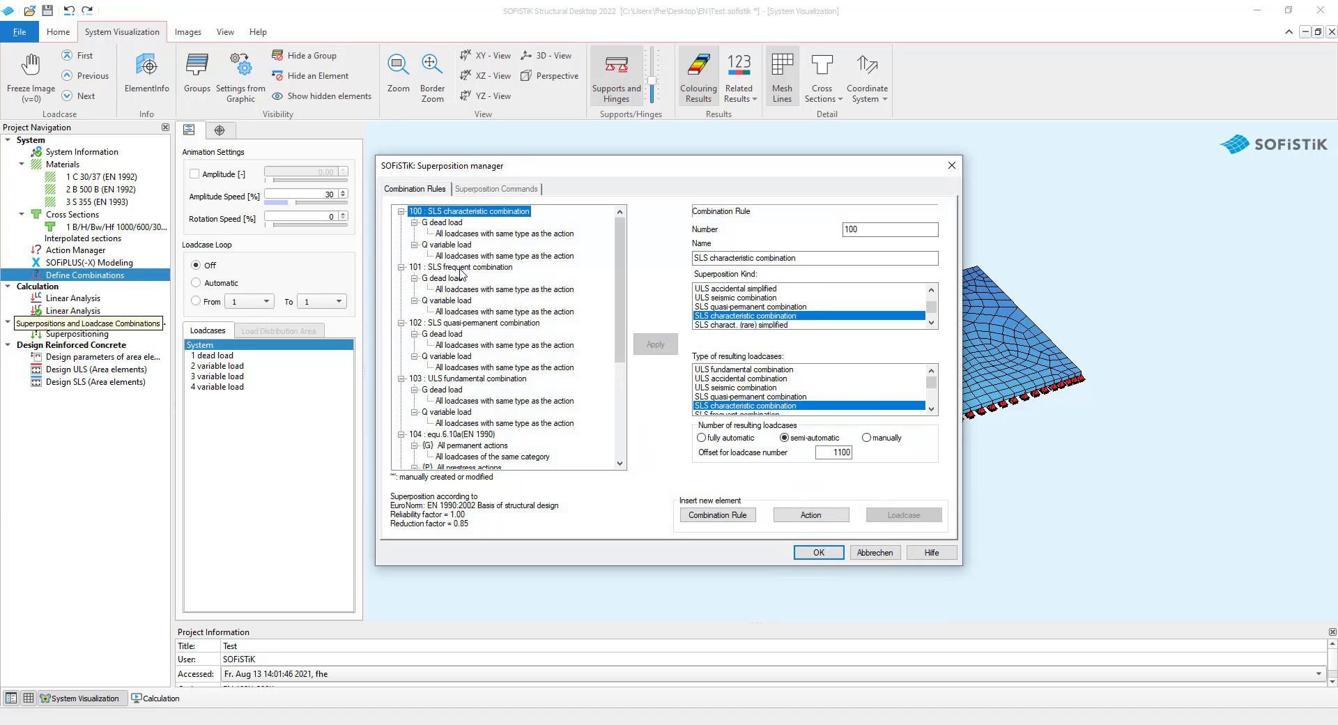
{"action": "left_click", "coordinate": [468, 323]}
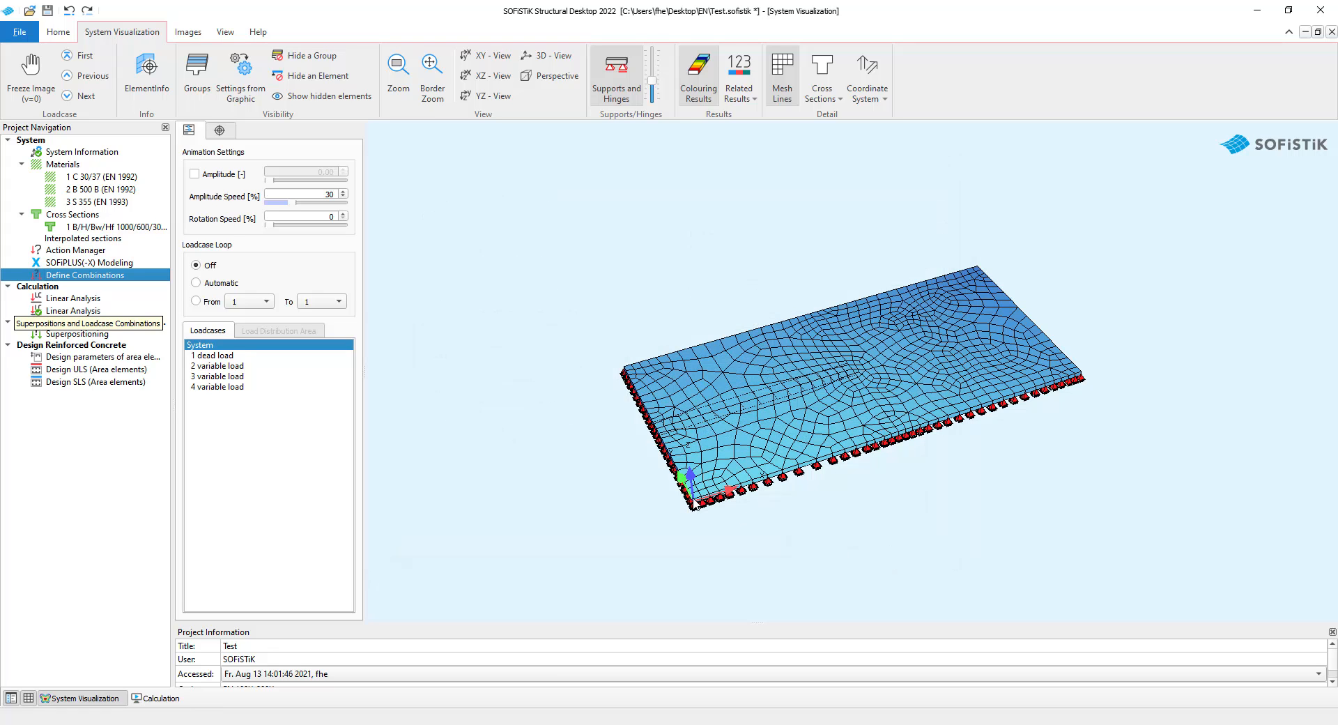
Add the 105 superposition commands through Forces in Nodes for equ 6.10b and apply them
{"action": "left_click", "coordinate": [76, 333]}
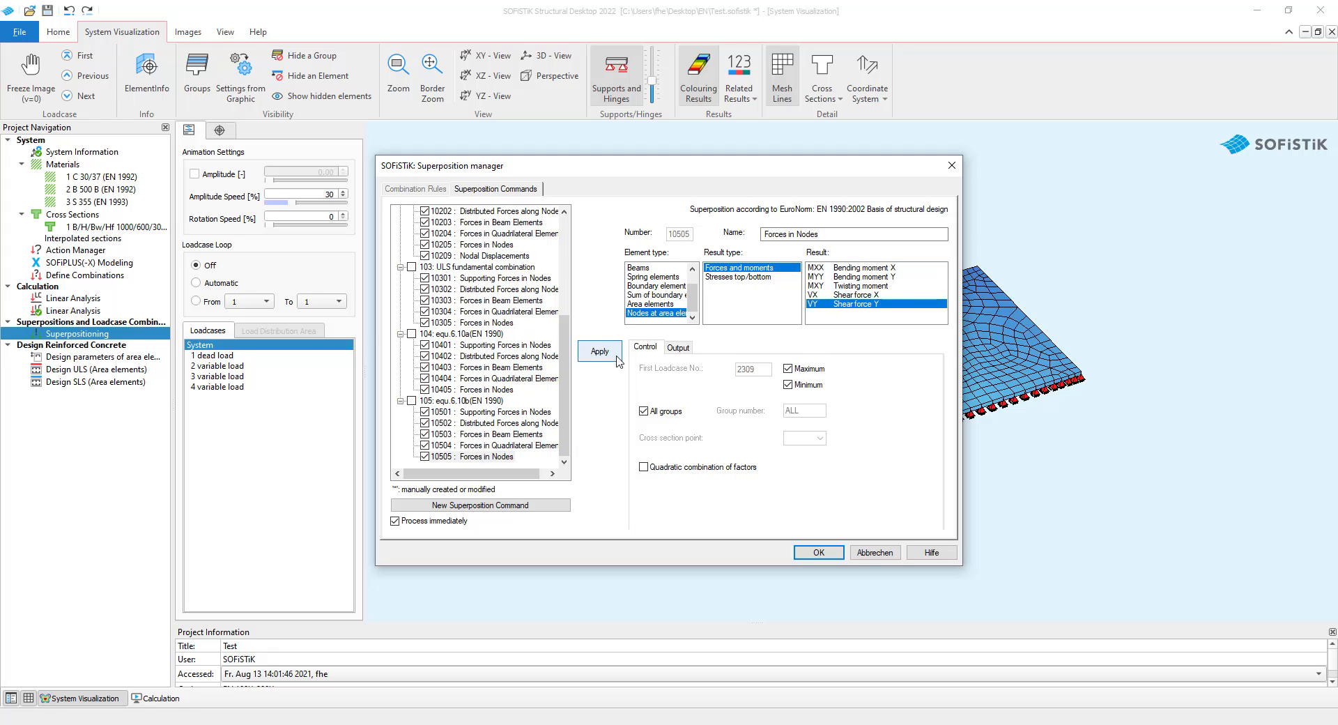
{"action": "left_click", "coordinate": [874, 552]}
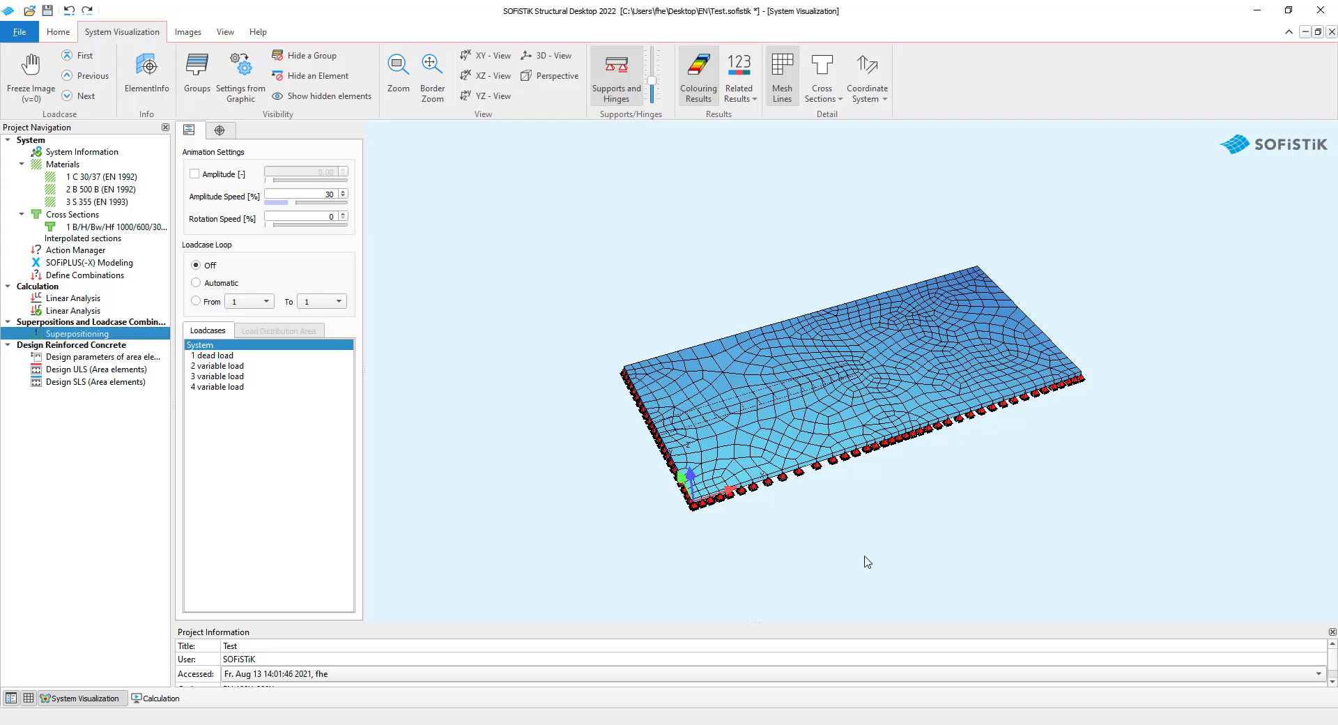
Start Calculate: "Superpositioning" from the task's context menu in Project Navigation
{"action": "right_click", "coordinate": [78, 333]}
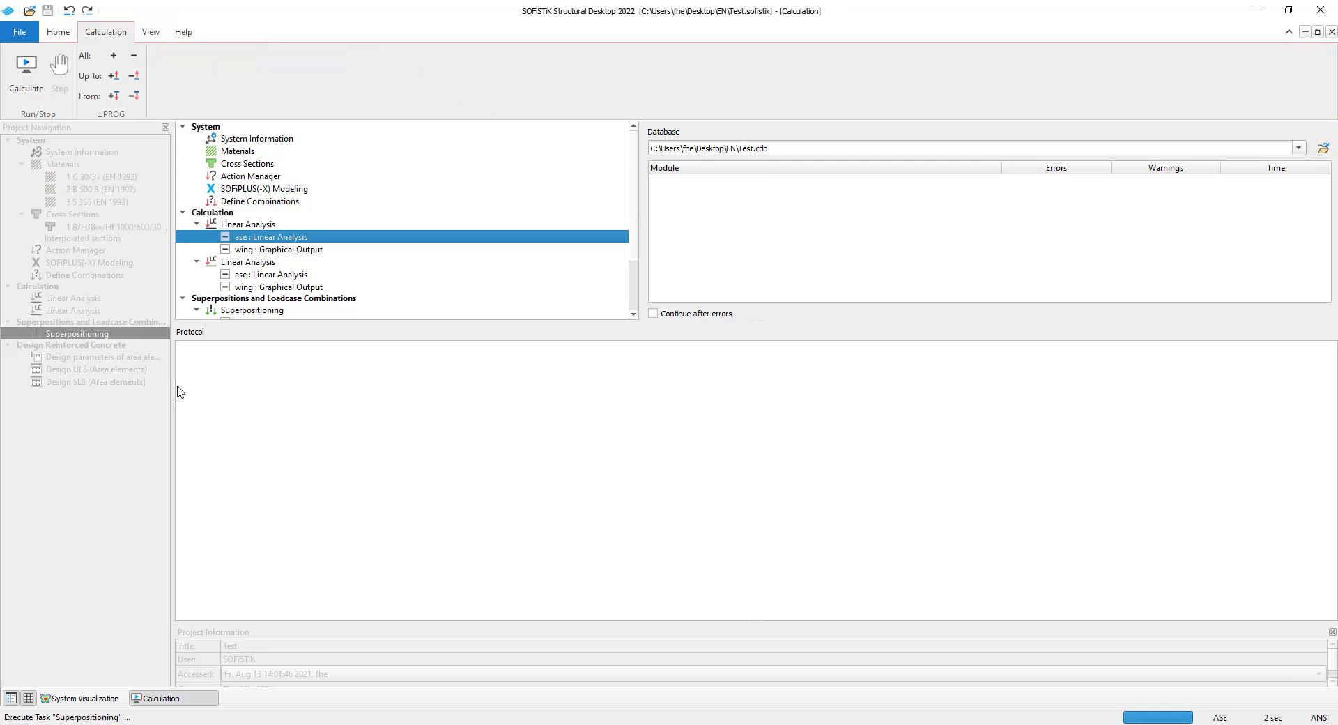
{"action": "left_click", "coordinate": [25, 72]}
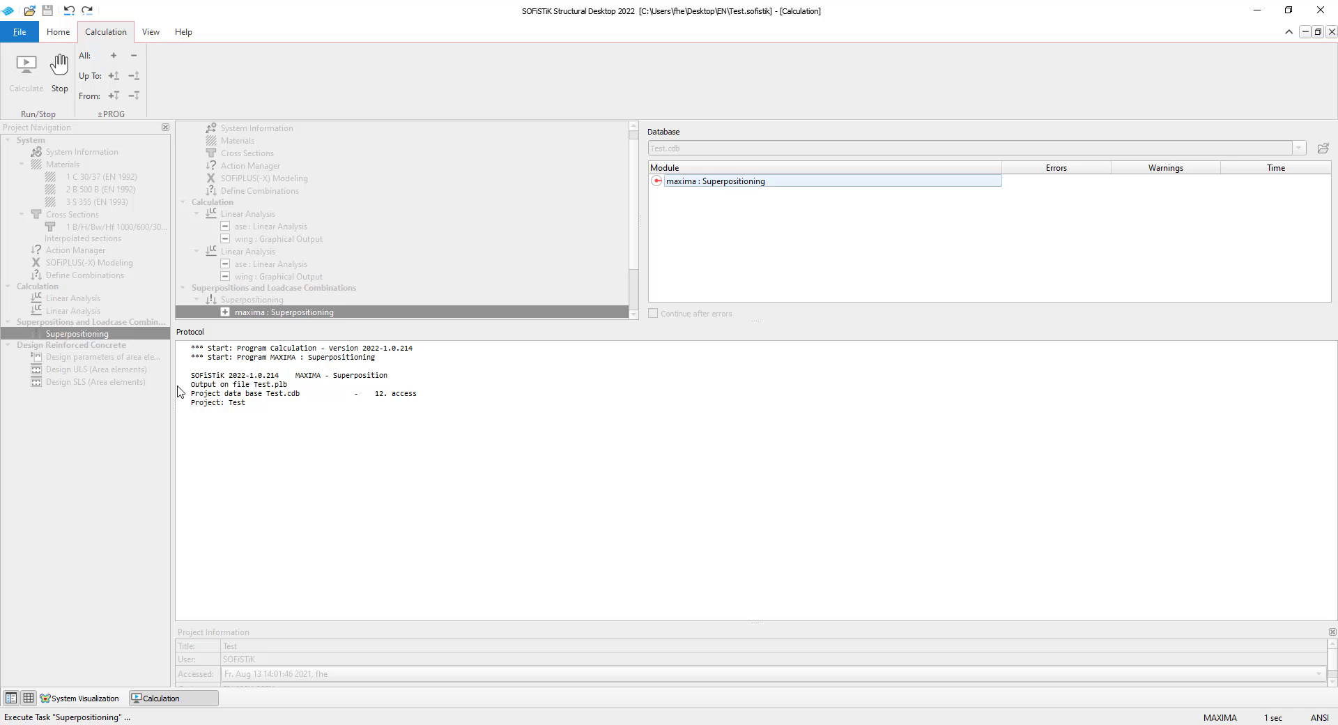